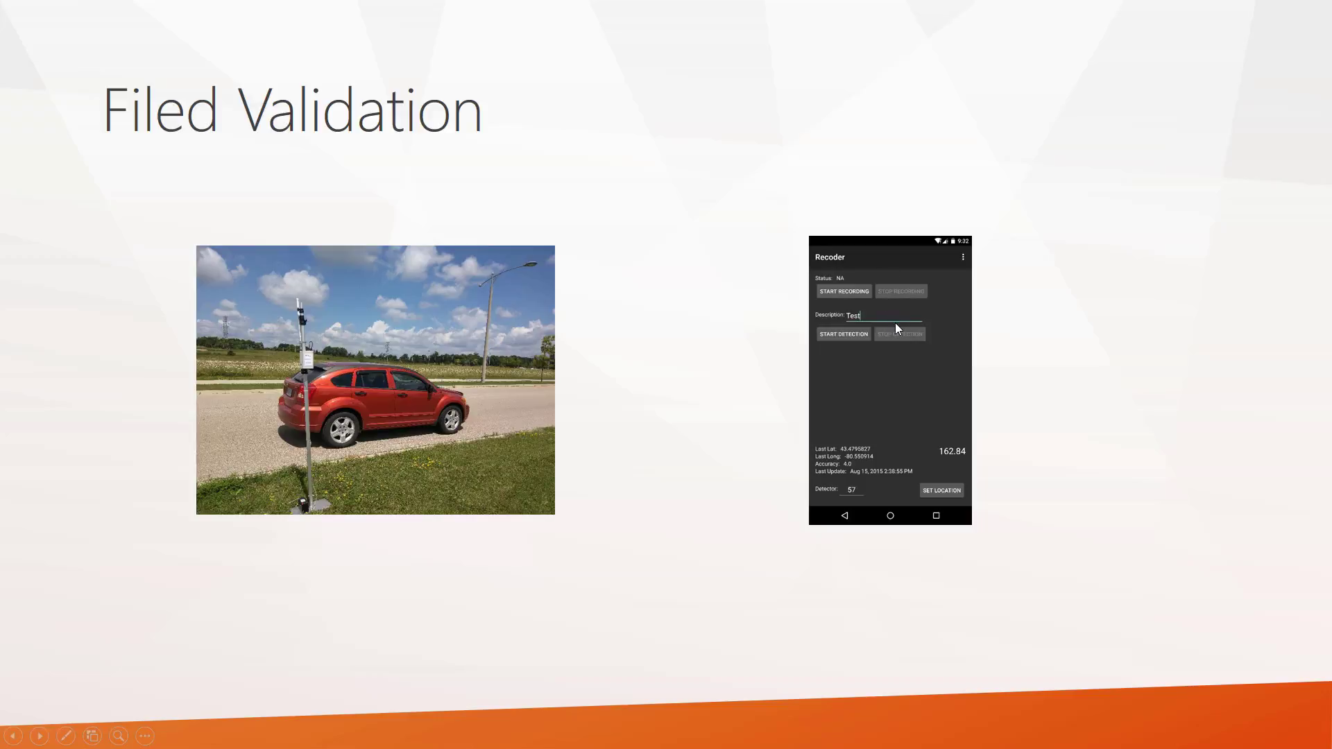
{"action": "mouse_move", "coordinate": [887, 334]}
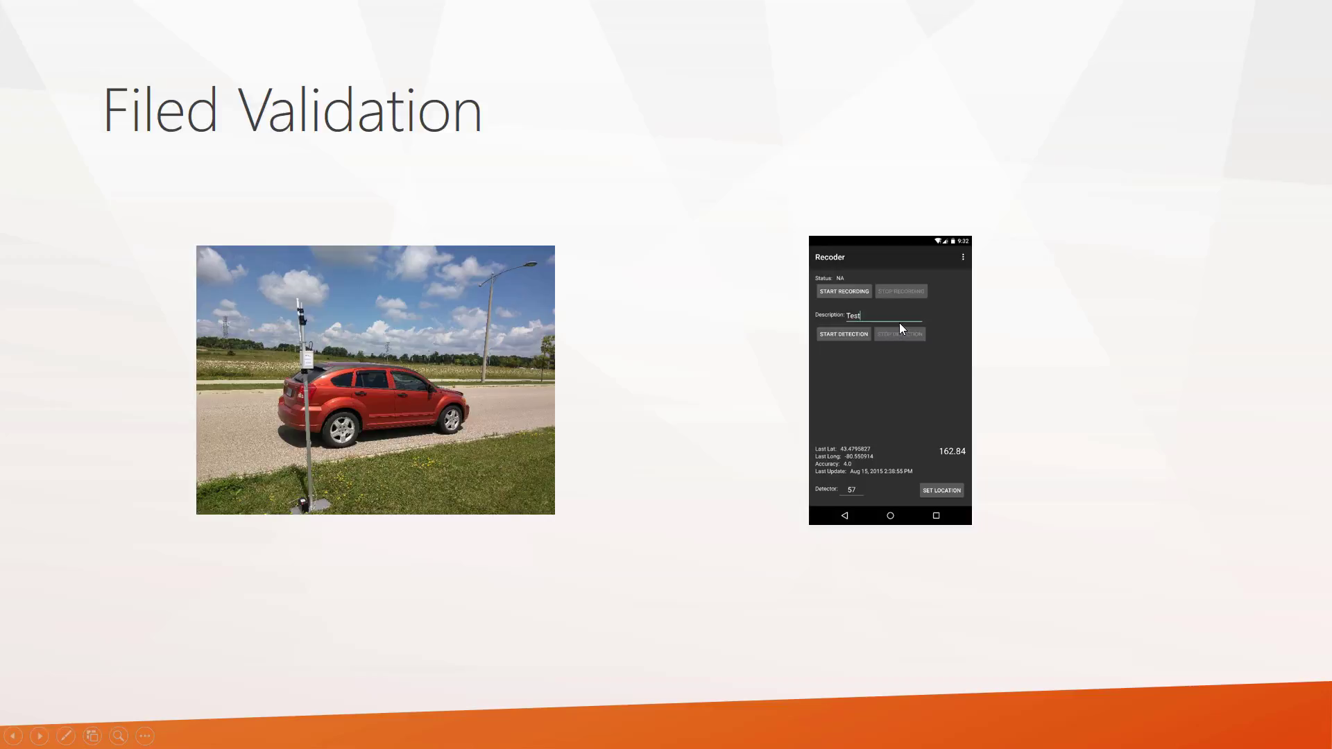
{"action": "mouse_move", "coordinate": [865, 319]}
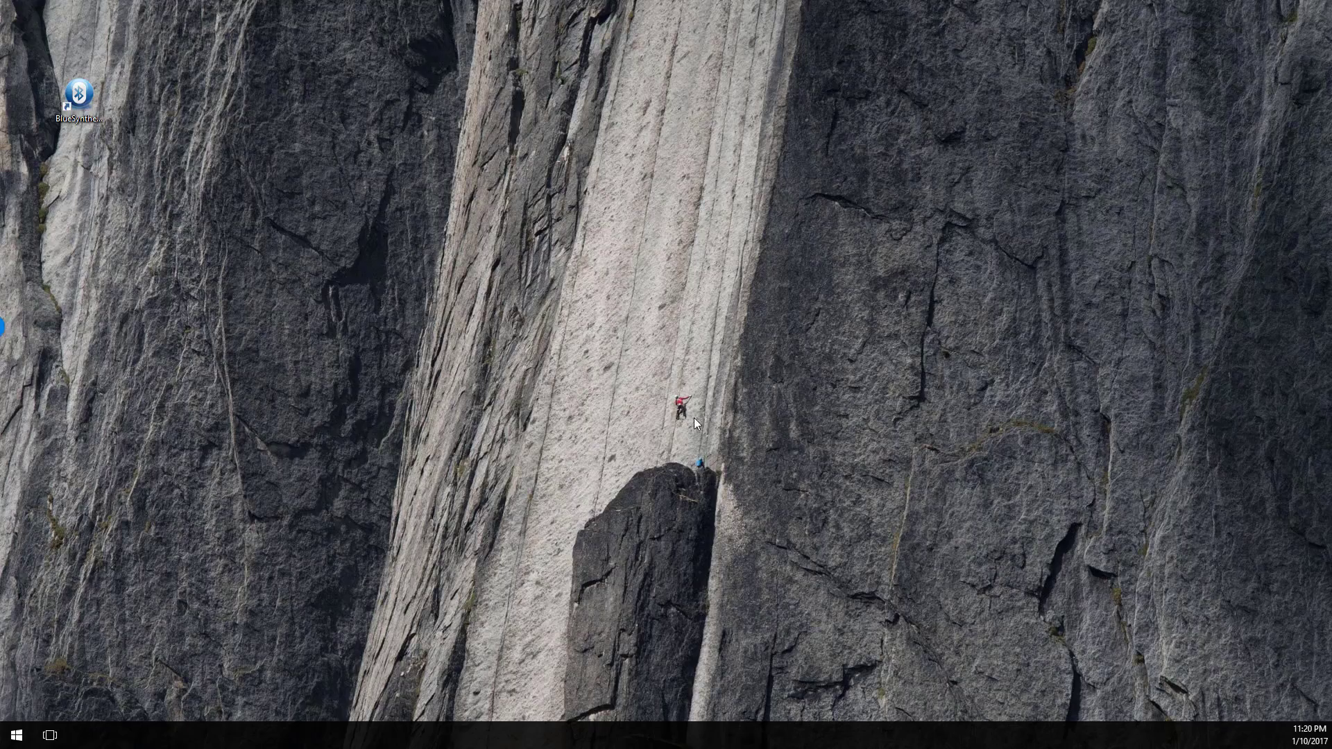
{"action": "mouse_move", "coordinate": [135, 144]}
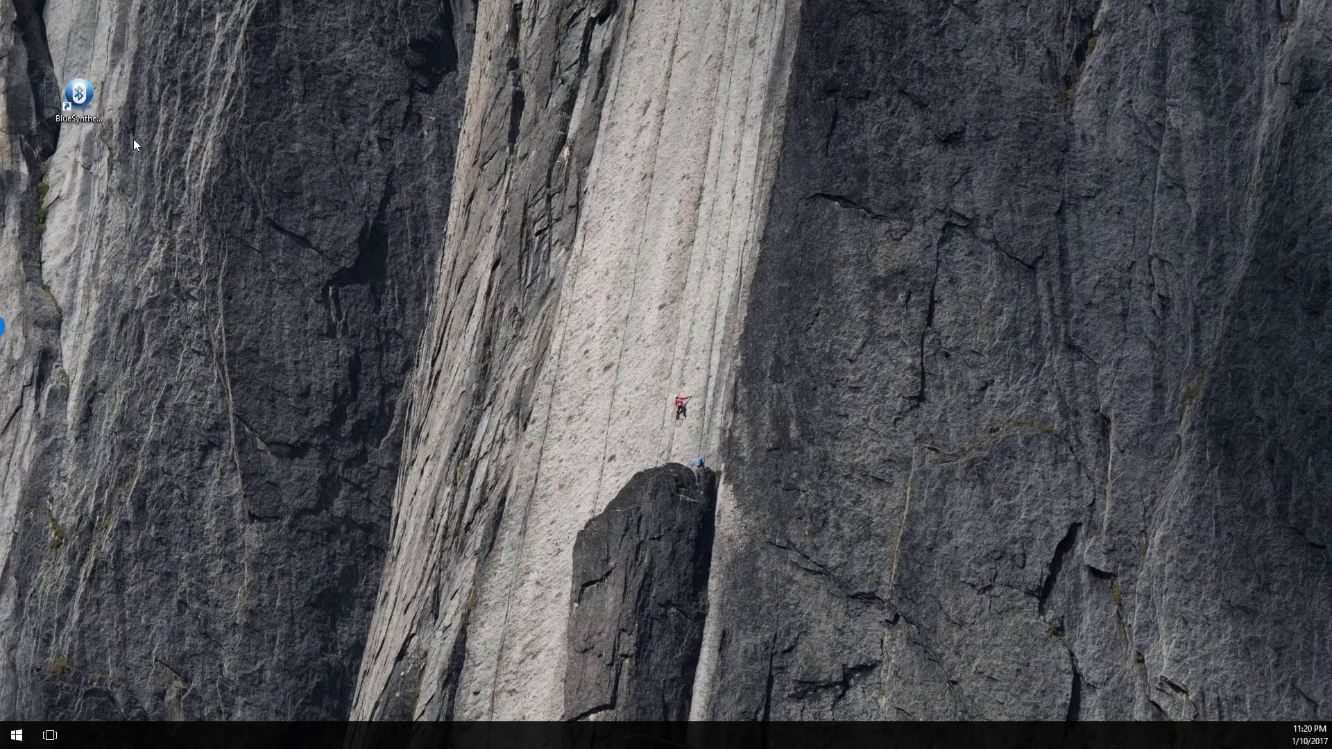
Launch Bluetooth Synthesizer and open the project 'Delay Estimation GT100.zbs'.
{"action": "double_click", "coordinate": [77, 90]}
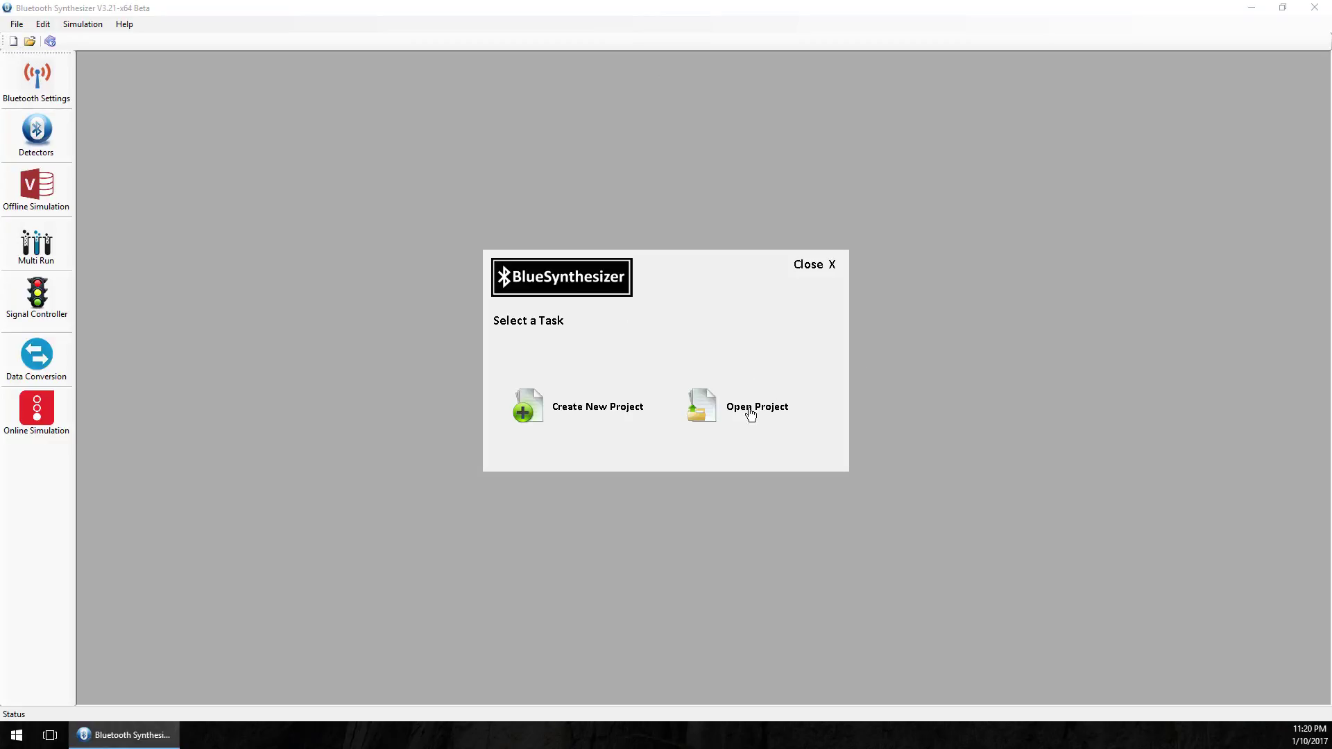
{"action": "mouse_move", "coordinate": [781, 412]}
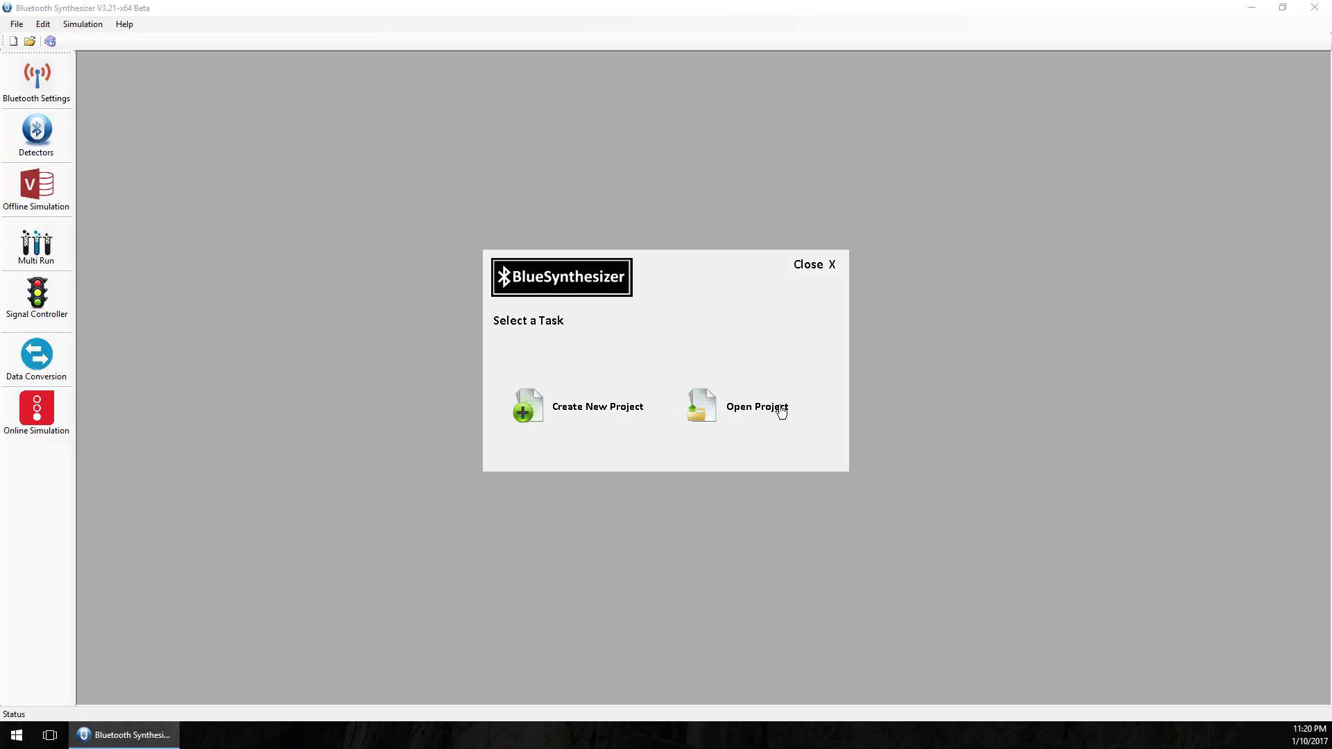
{"action": "left_click", "coordinate": [757, 406]}
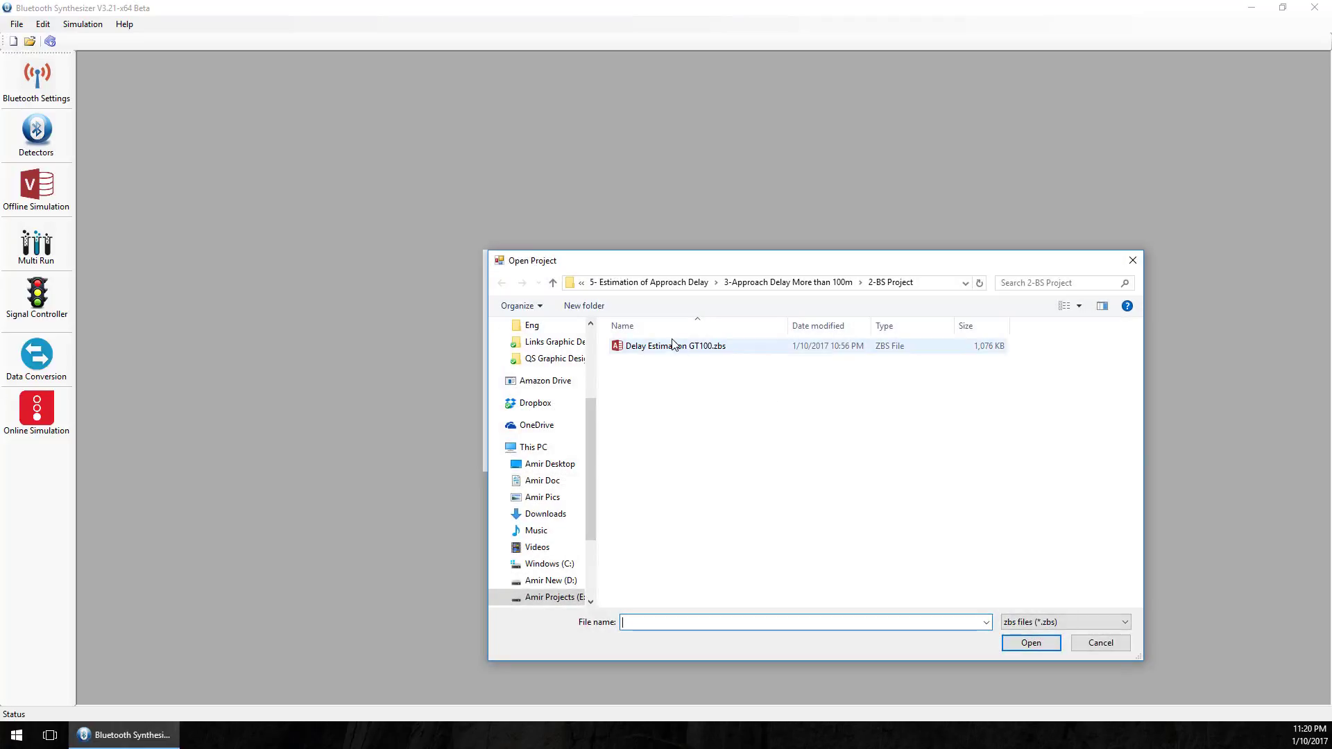
{"action": "double_click", "coordinate": [675, 345]}
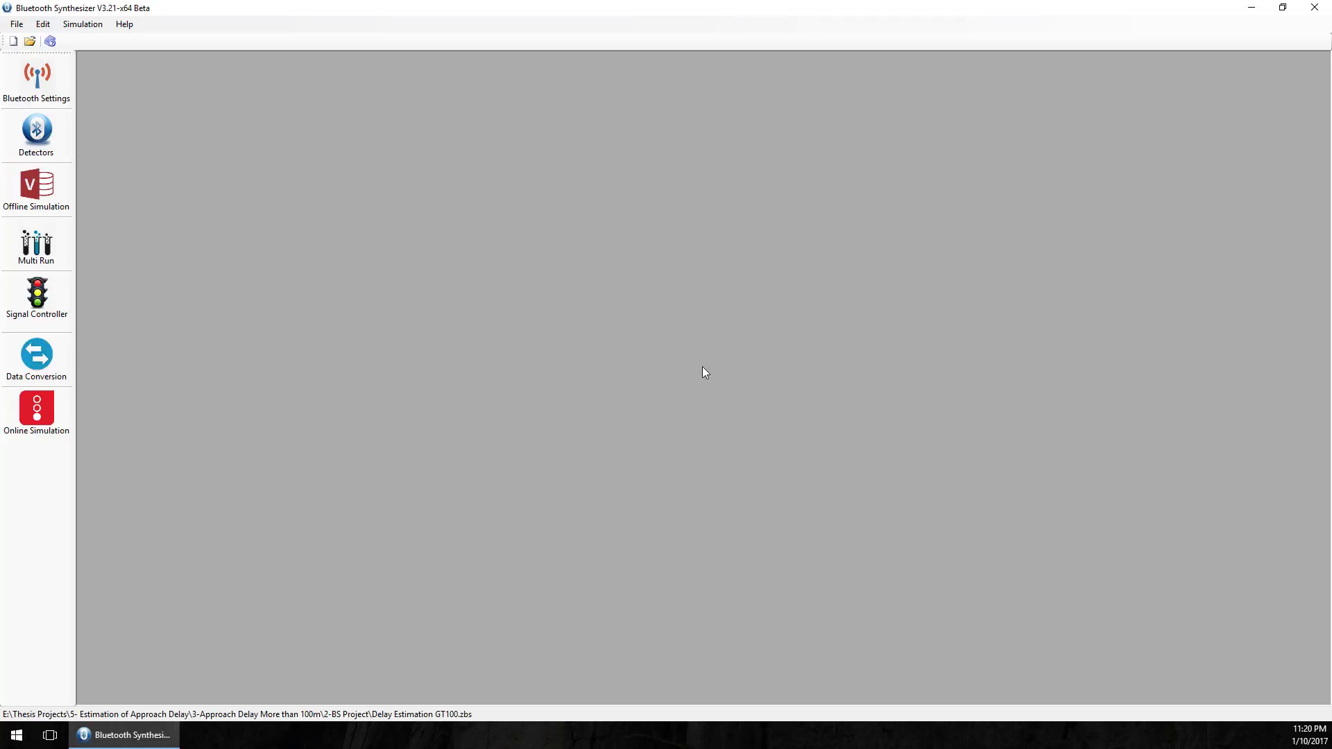
{"action": "mouse_move", "coordinate": [66, 69]}
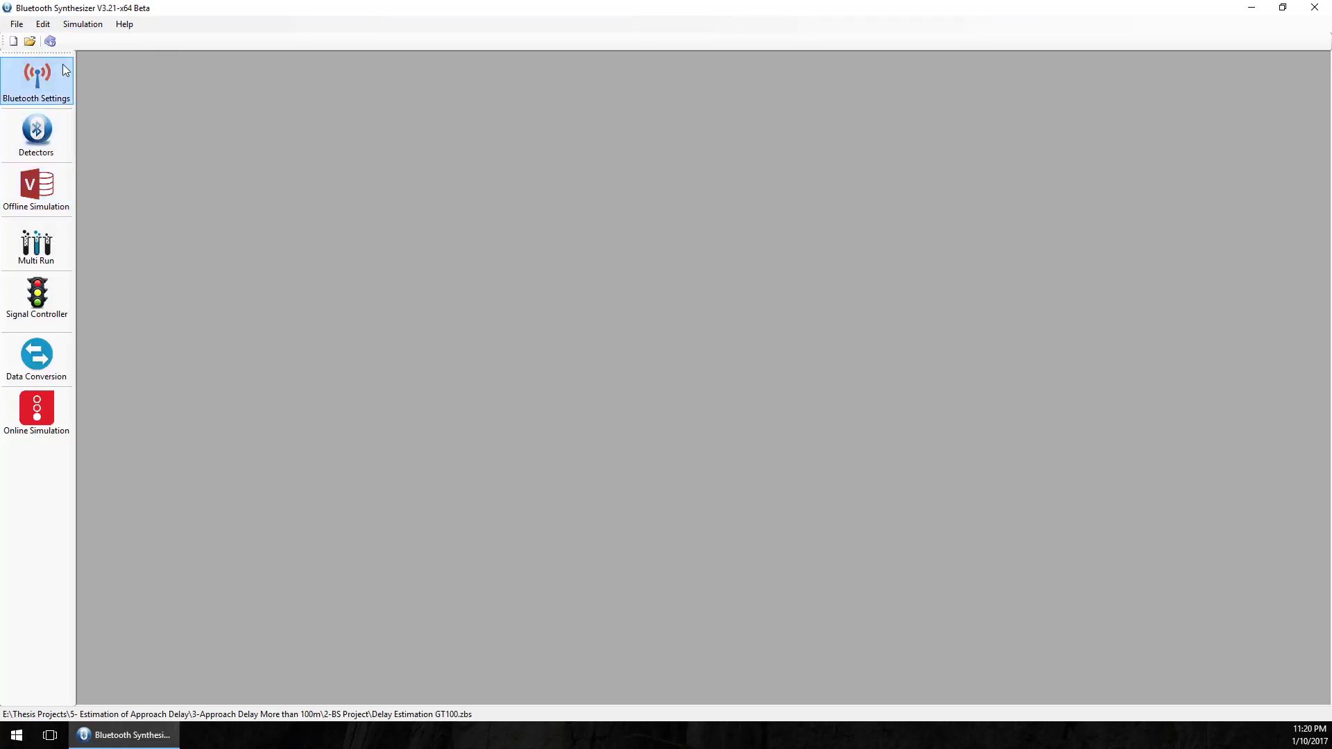
{"action": "mouse_move", "coordinate": [166, 382]}
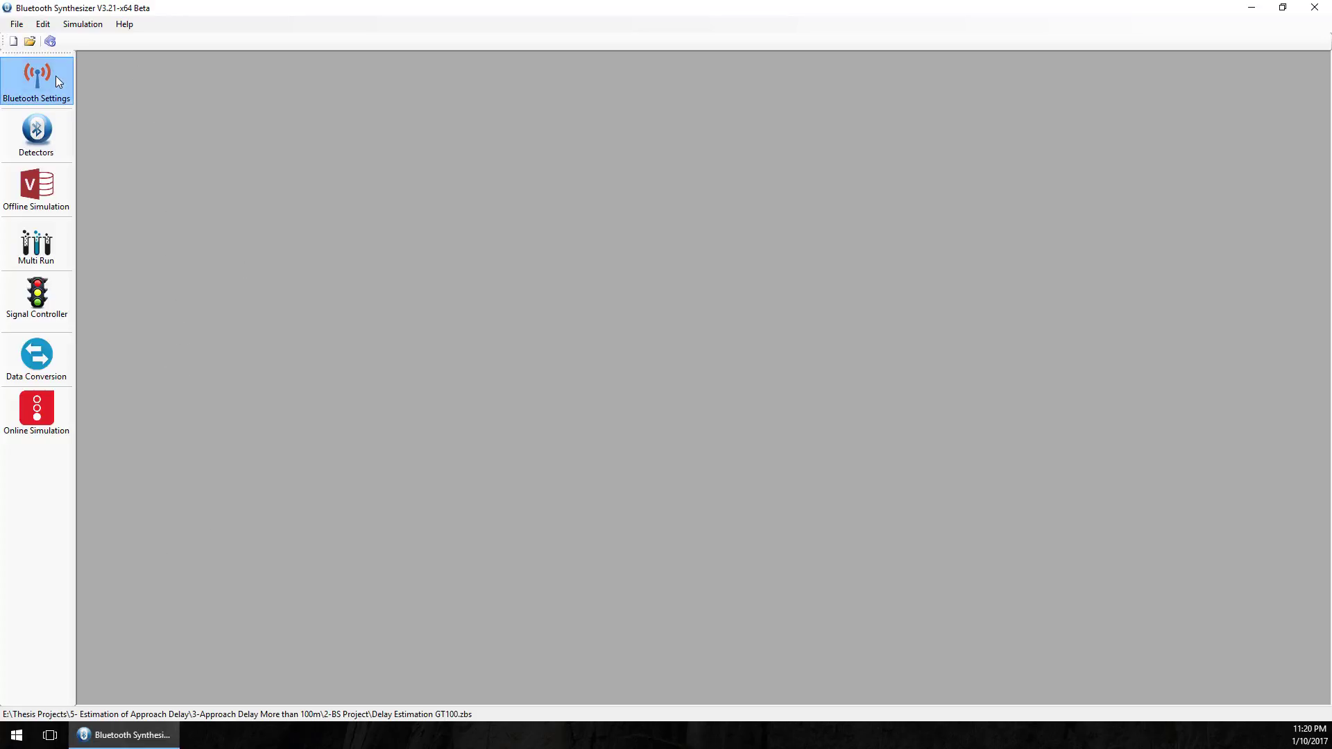
{"action": "left_click", "coordinate": [38, 75]}
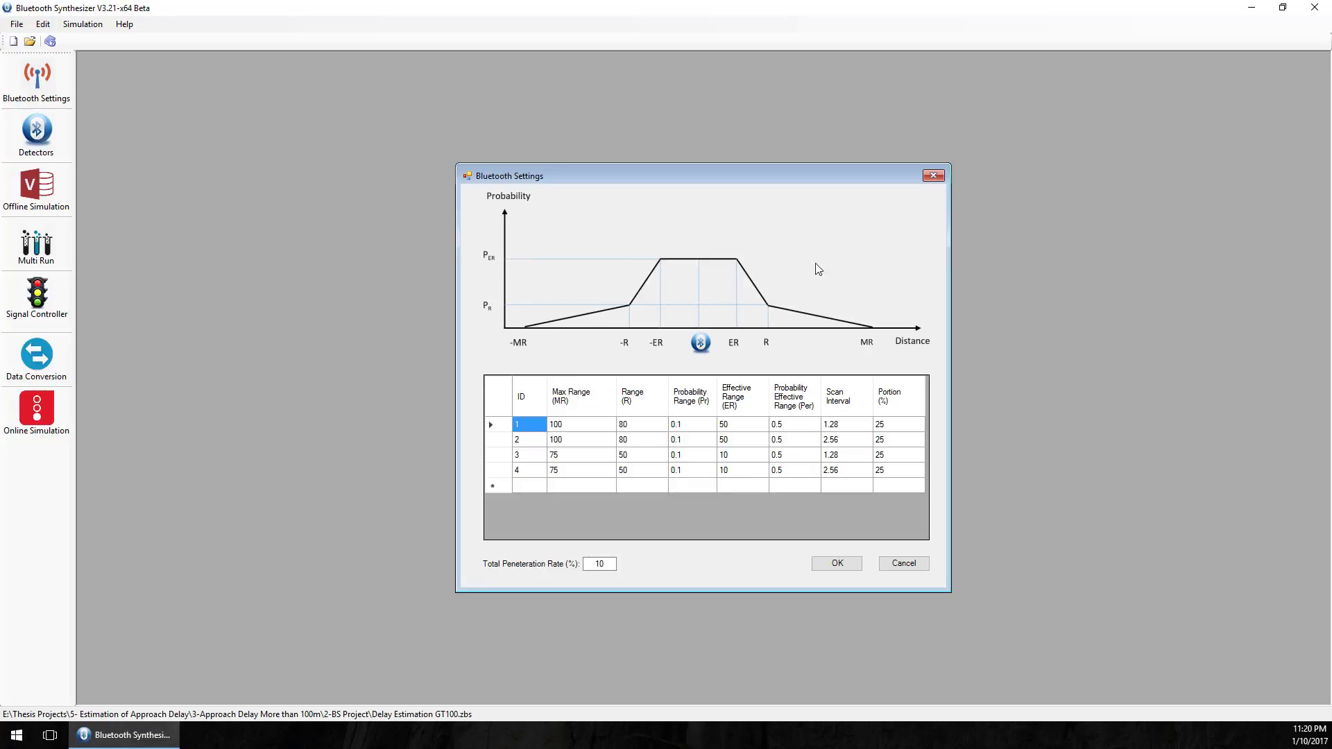
{"action": "mouse_move", "coordinate": [618, 336]}
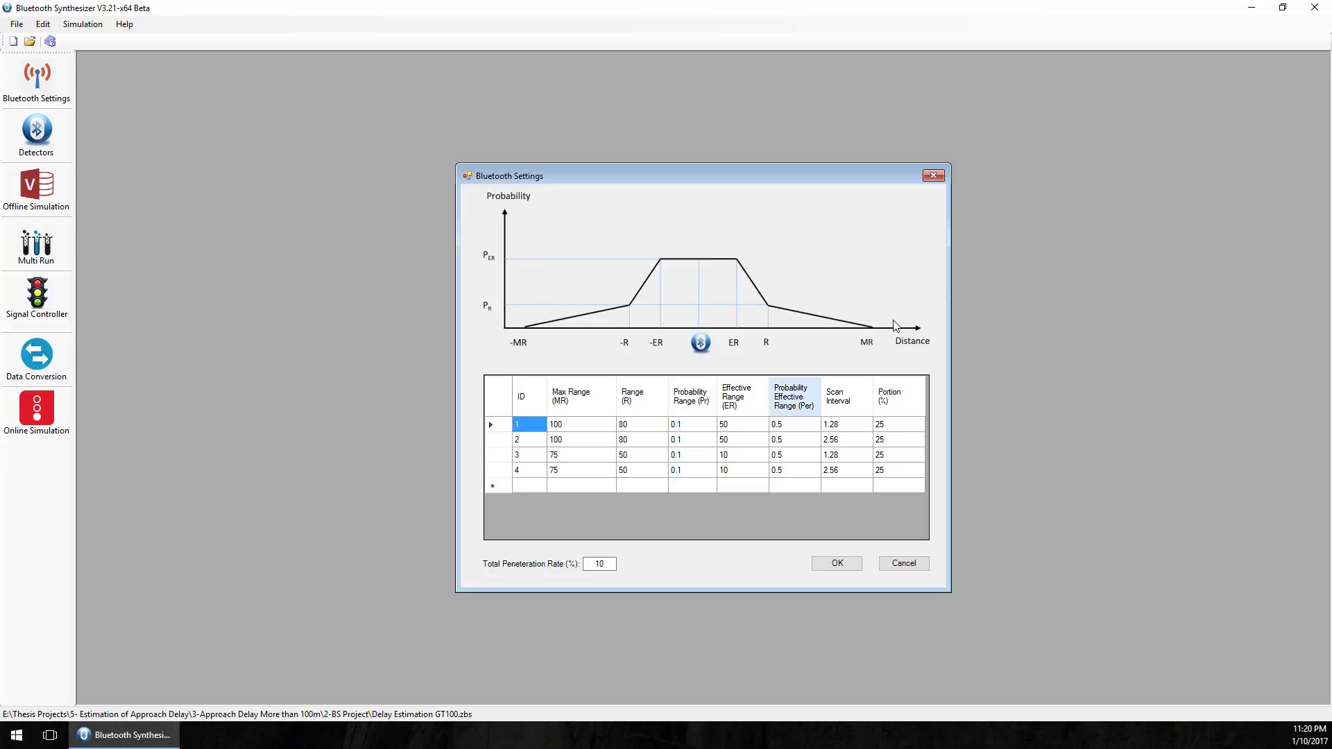
{"action": "left_click", "coordinate": [836, 563]}
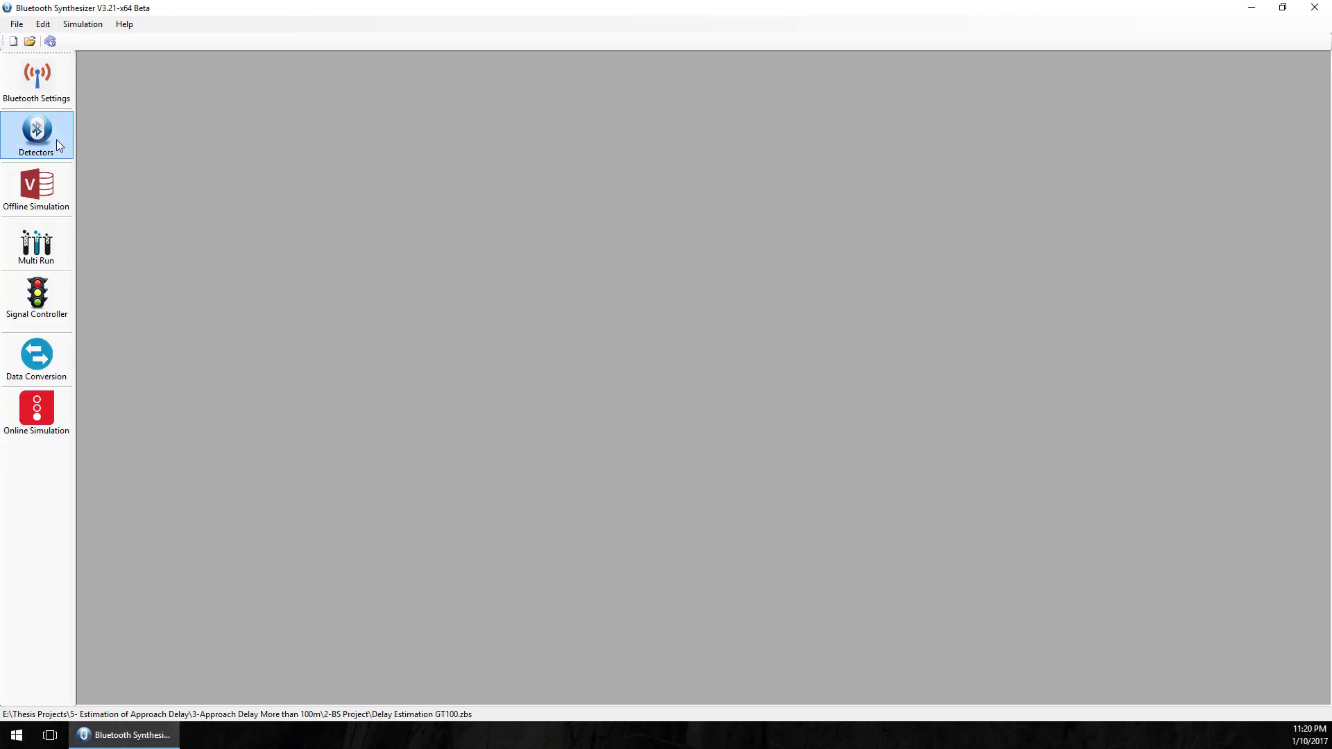
{"action": "left_click", "coordinate": [37, 130]}
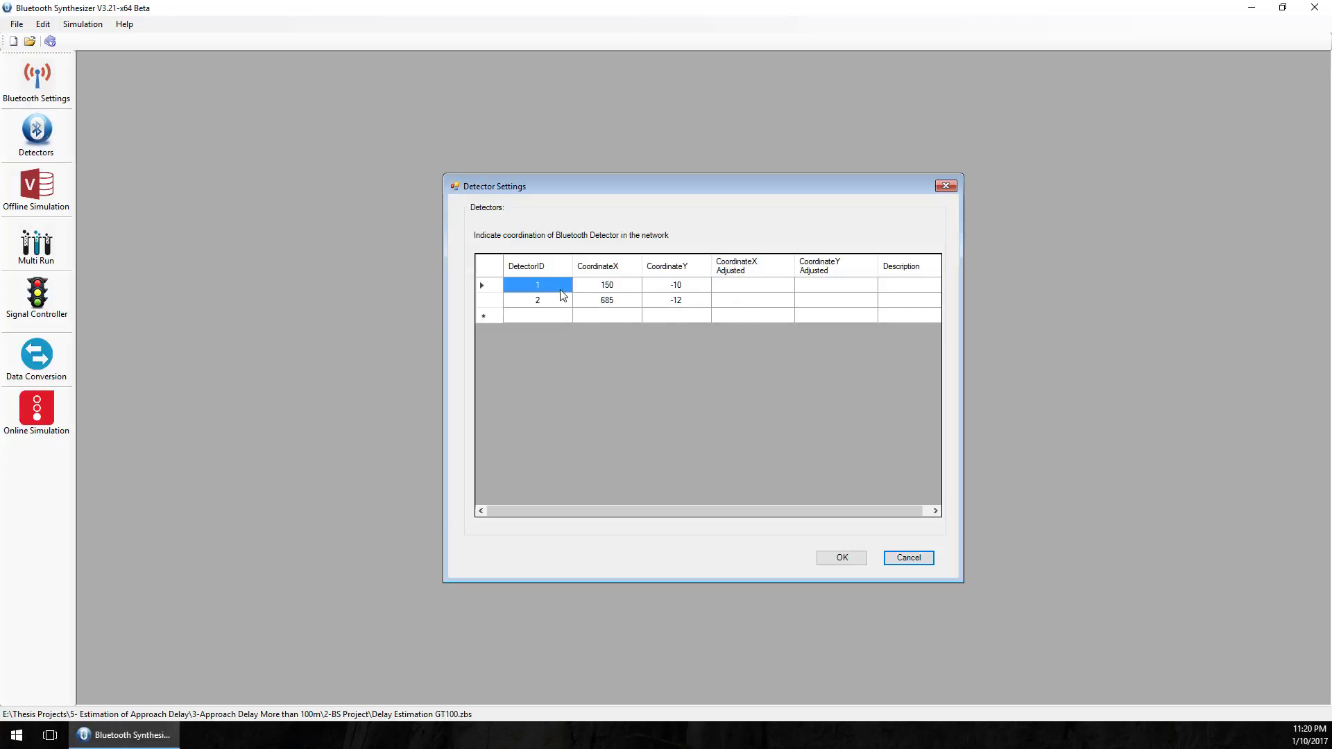
{"action": "mouse_move", "coordinate": [627, 207]}
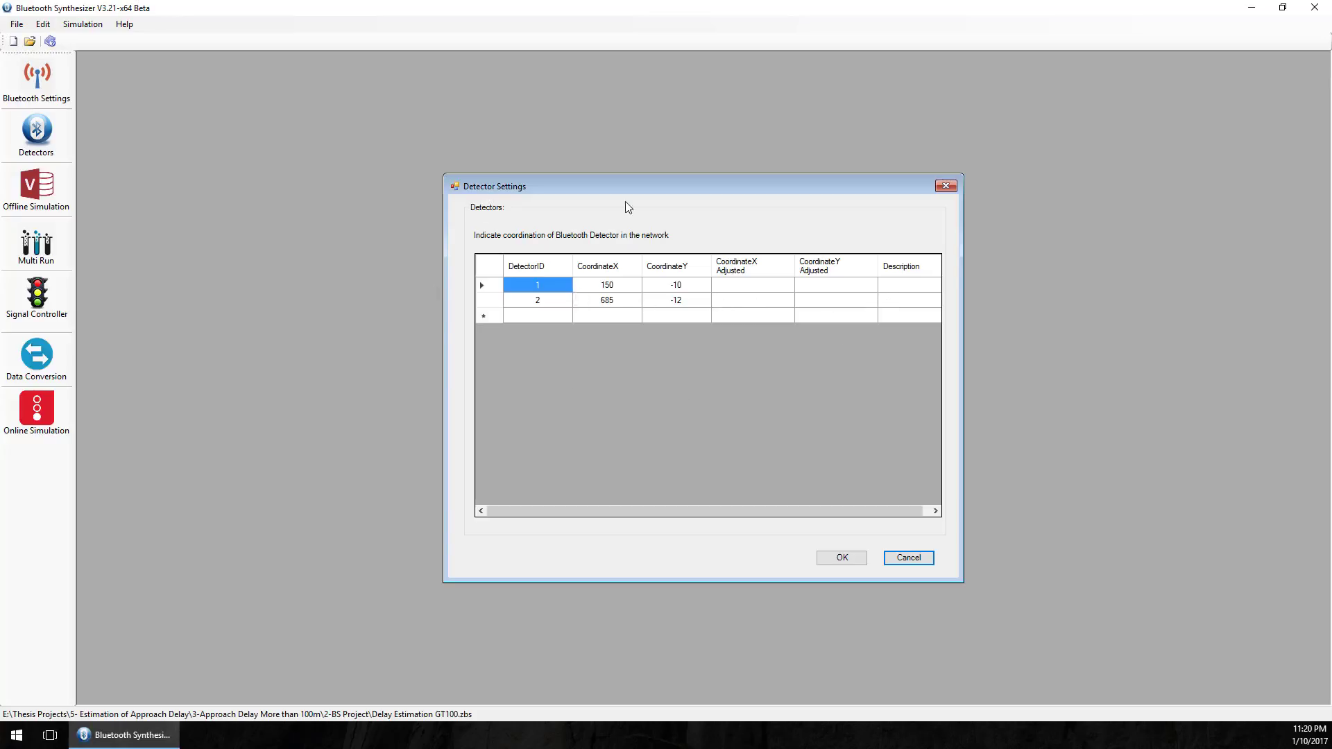
{"action": "left_click", "coordinate": [908, 557]}
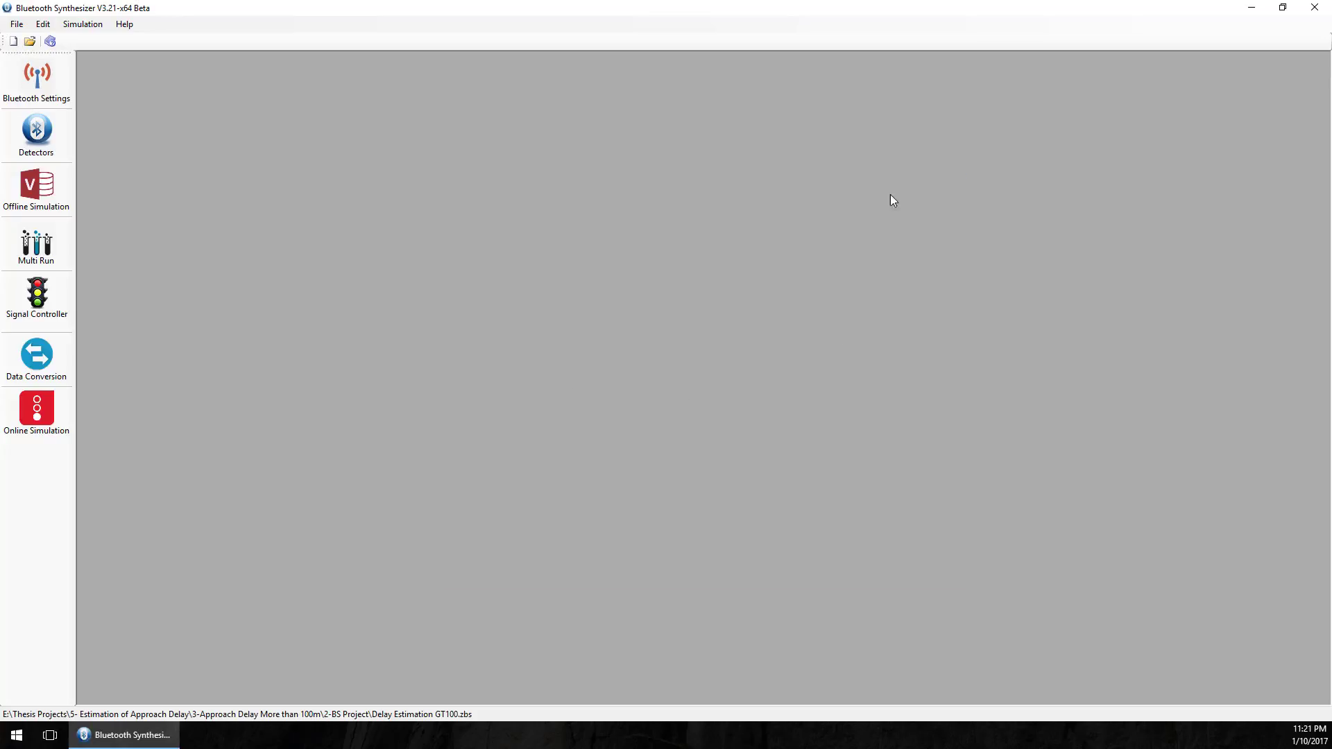
{"action": "left_click", "coordinate": [36, 297]}
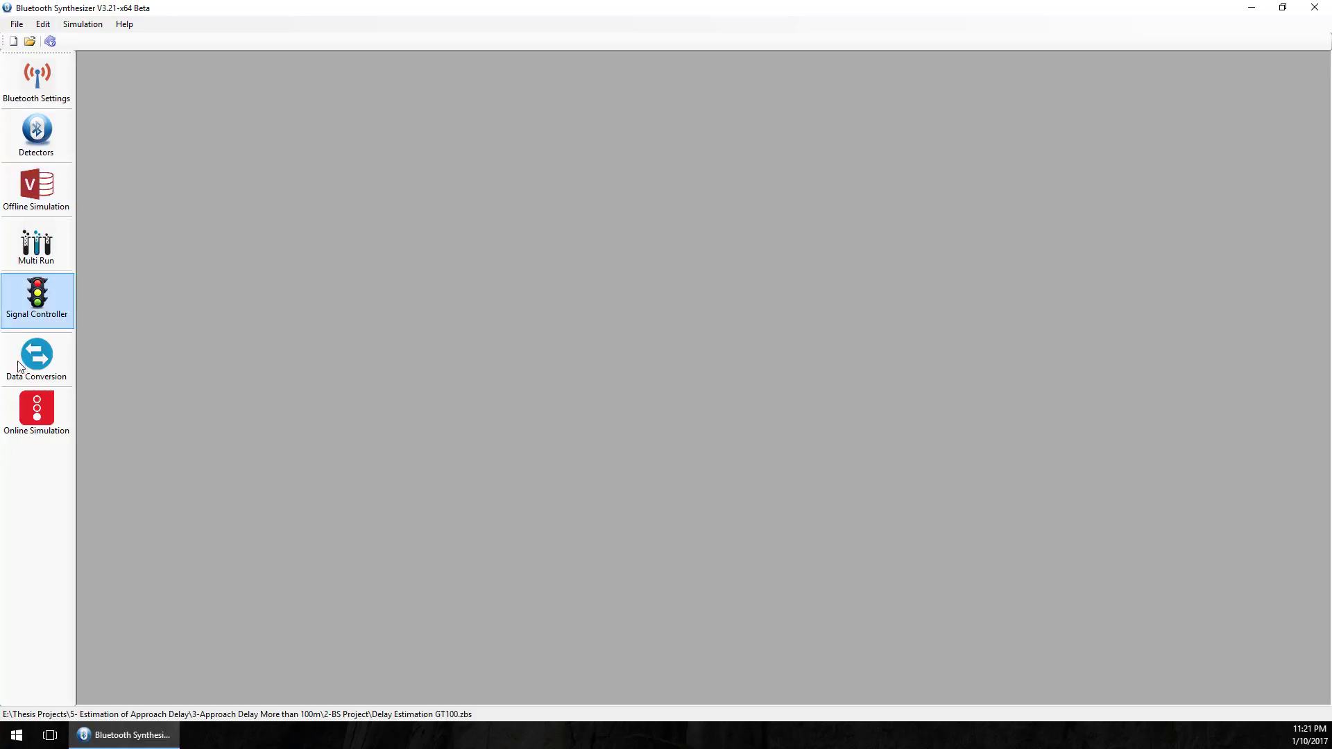
{"action": "mouse_move", "coordinate": [43, 199]}
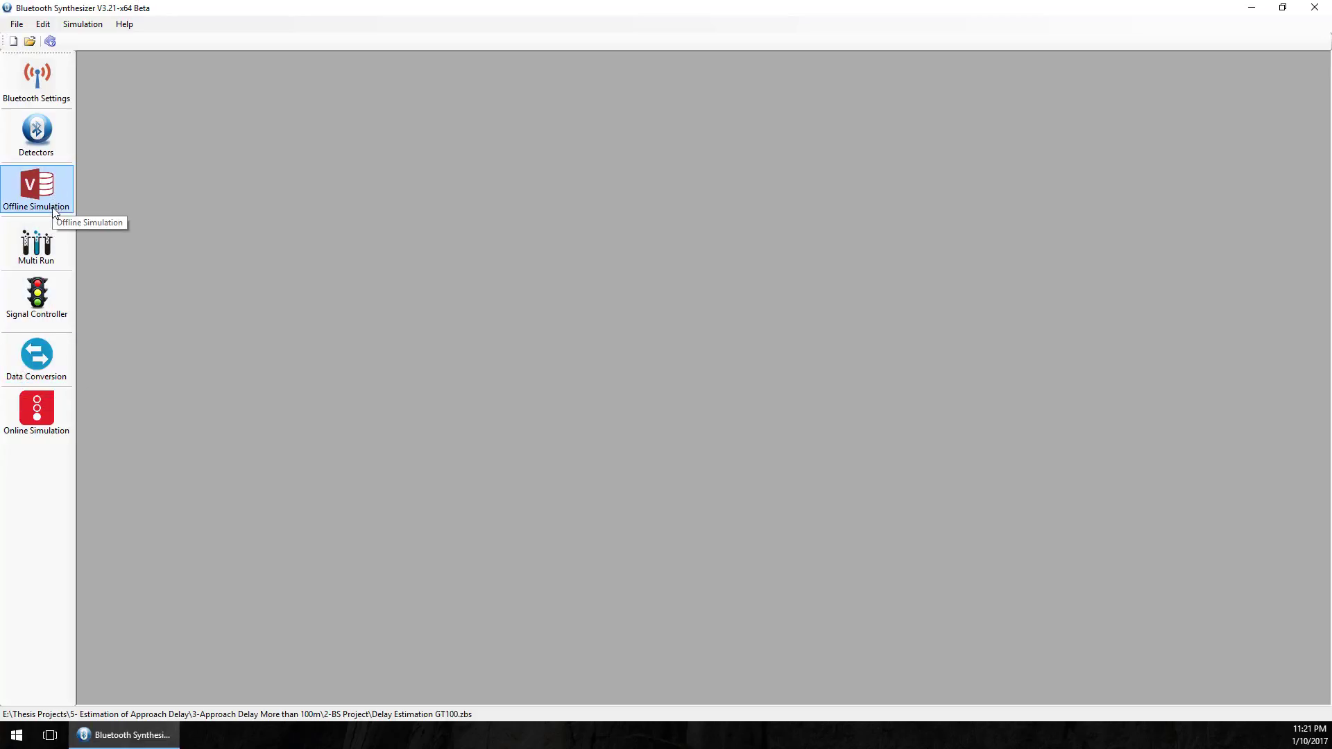
{"action": "mouse_move", "coordinate": [140, 416]}
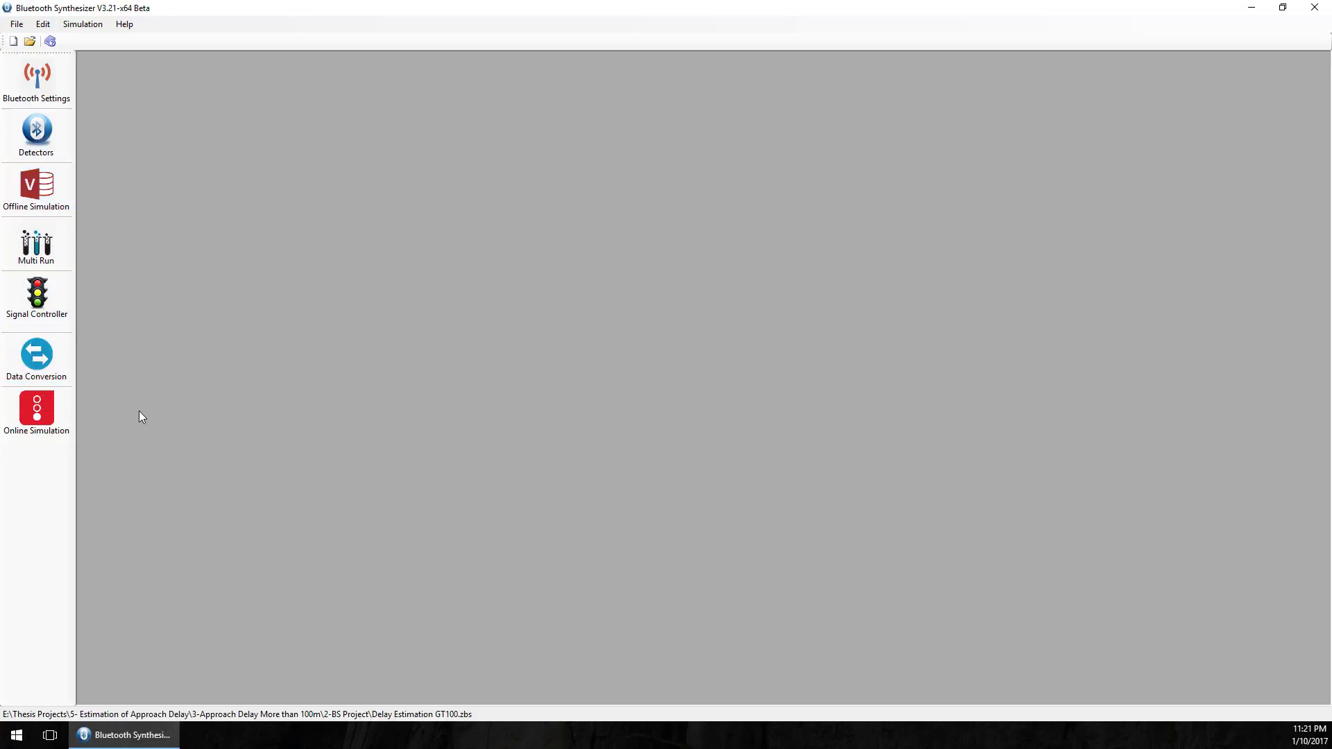
{"action": "left_click", "coordinate": [37, 187]}
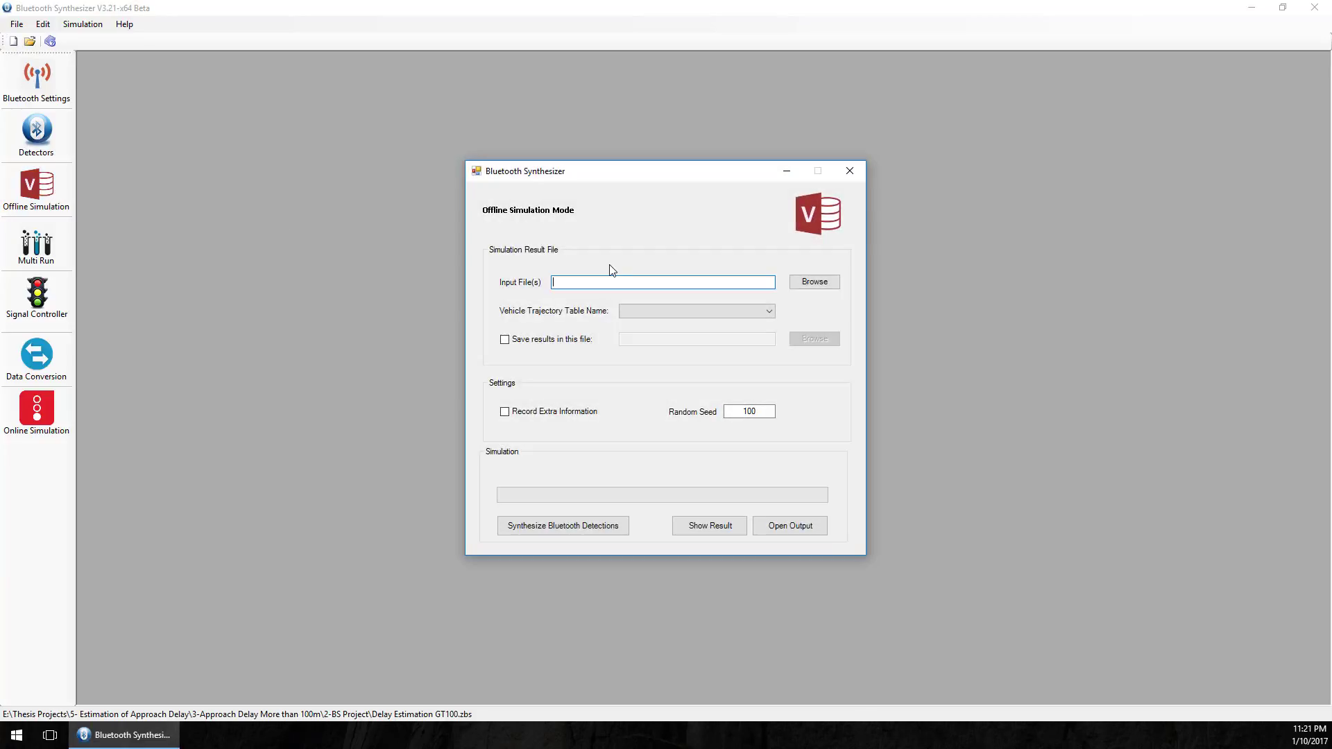
{"action": "mouse_move", "coordinate": [829, 299]}
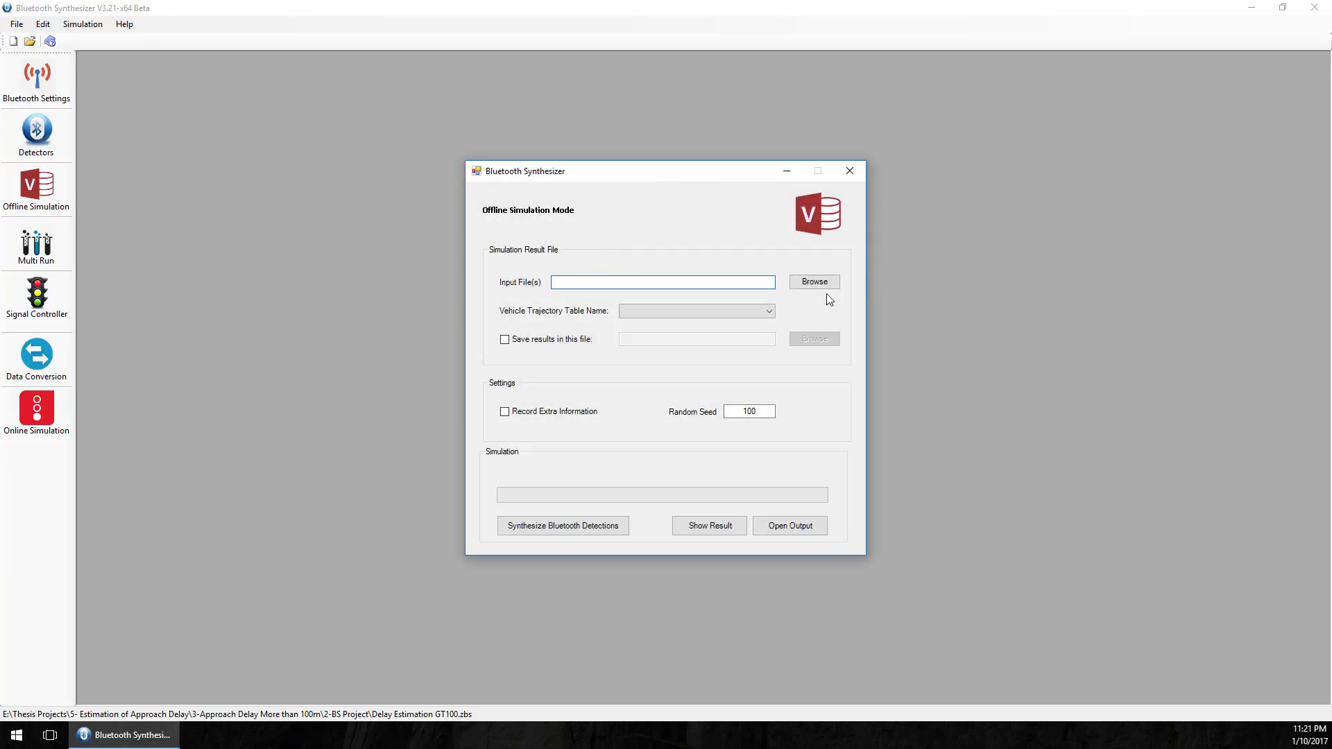
{"action": "mouse_move", "coordinate": [661, 336]}
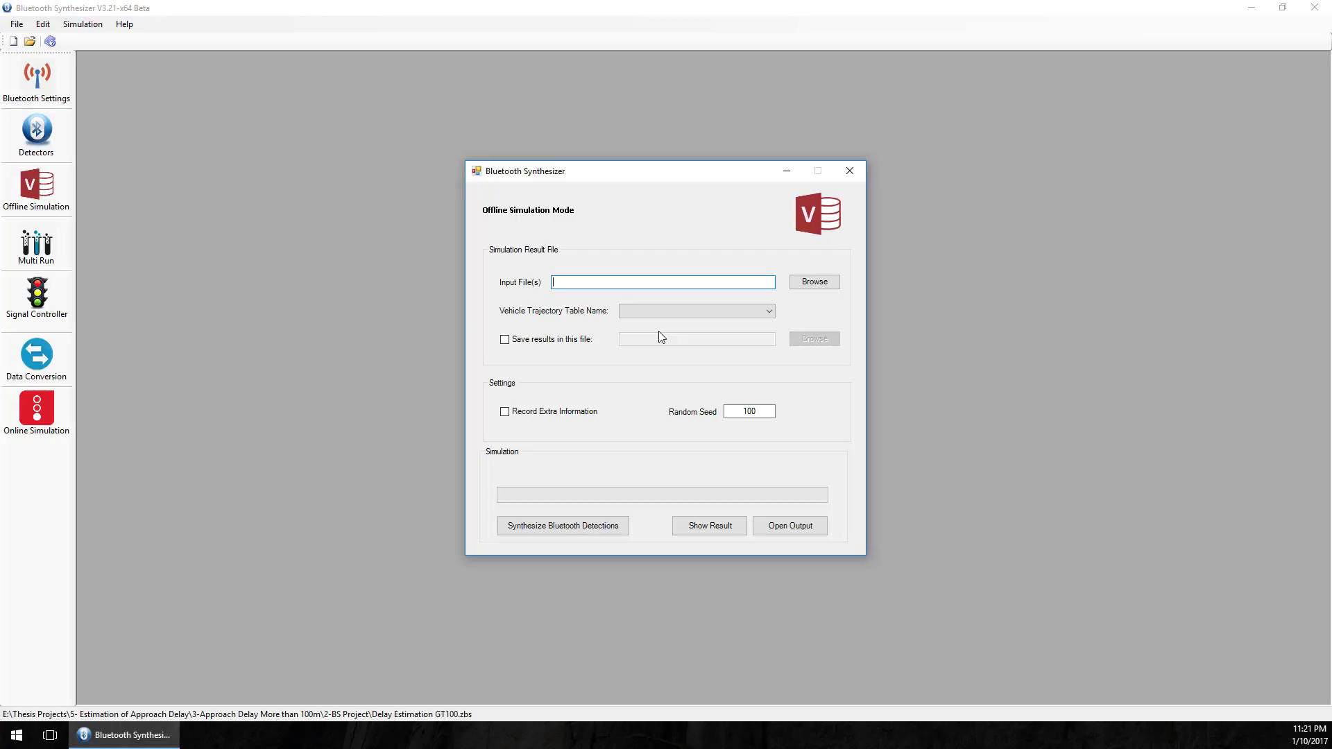
{"action": "left_click", "coordinate": [850, 171]}
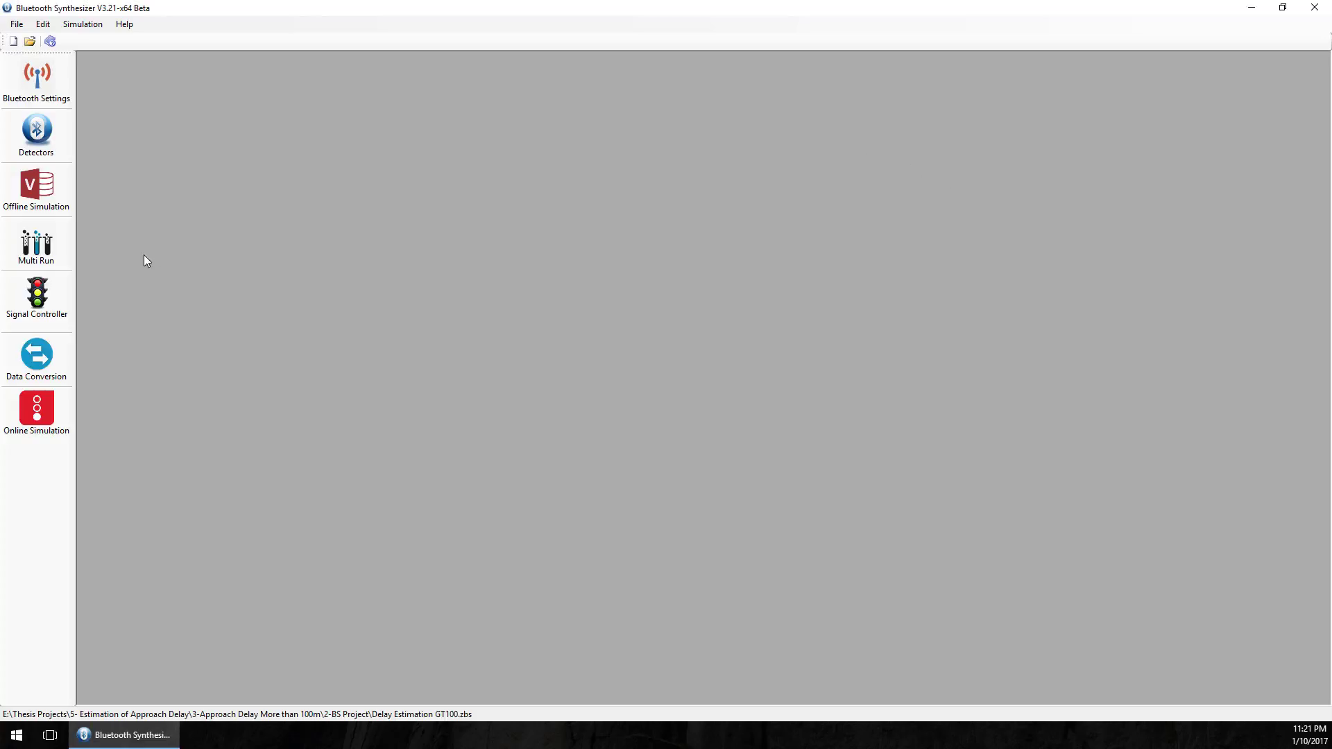
Dismiss the Multi Run Tools window, which has no Vissim input set.
{"action": "left_click", "coordinate": [37, 239]}
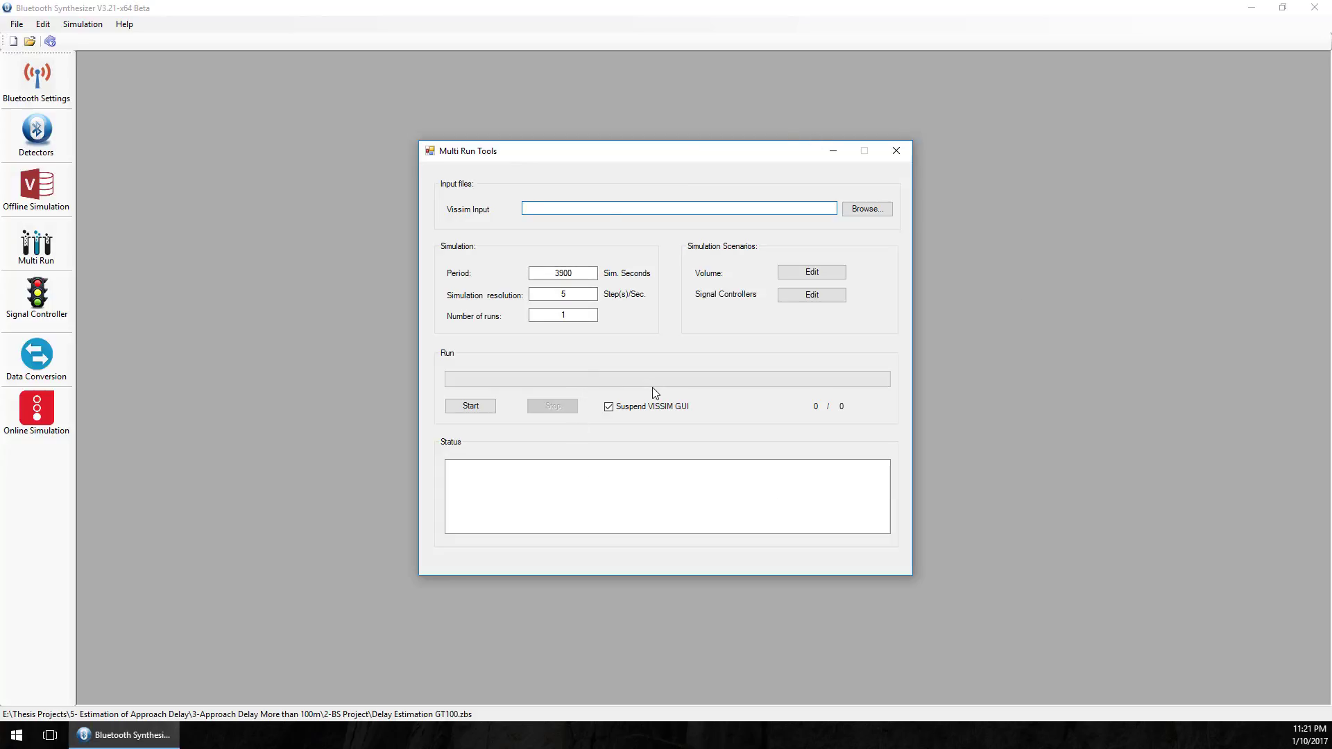
{"action": "mouse_move", "coordinate": [649, 397]}
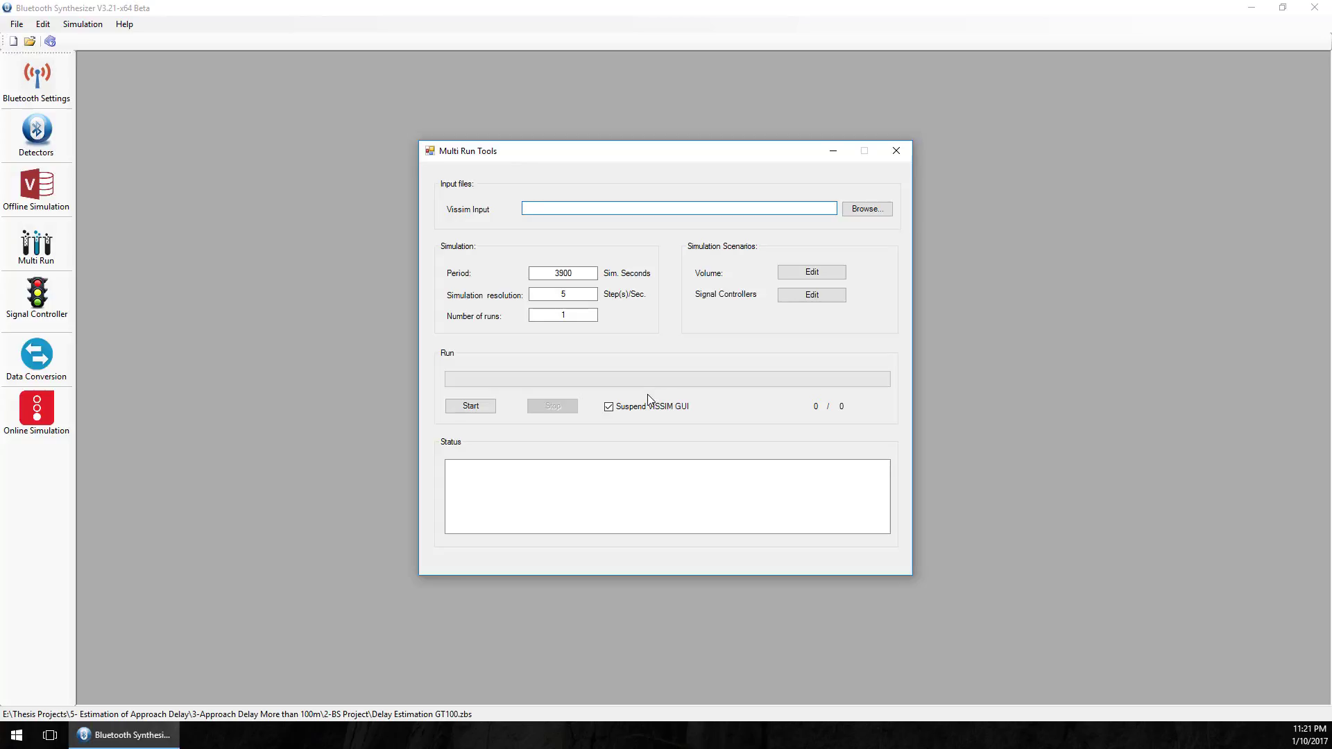
{"action": "mouse_move", "coordinate": [896, 151]}
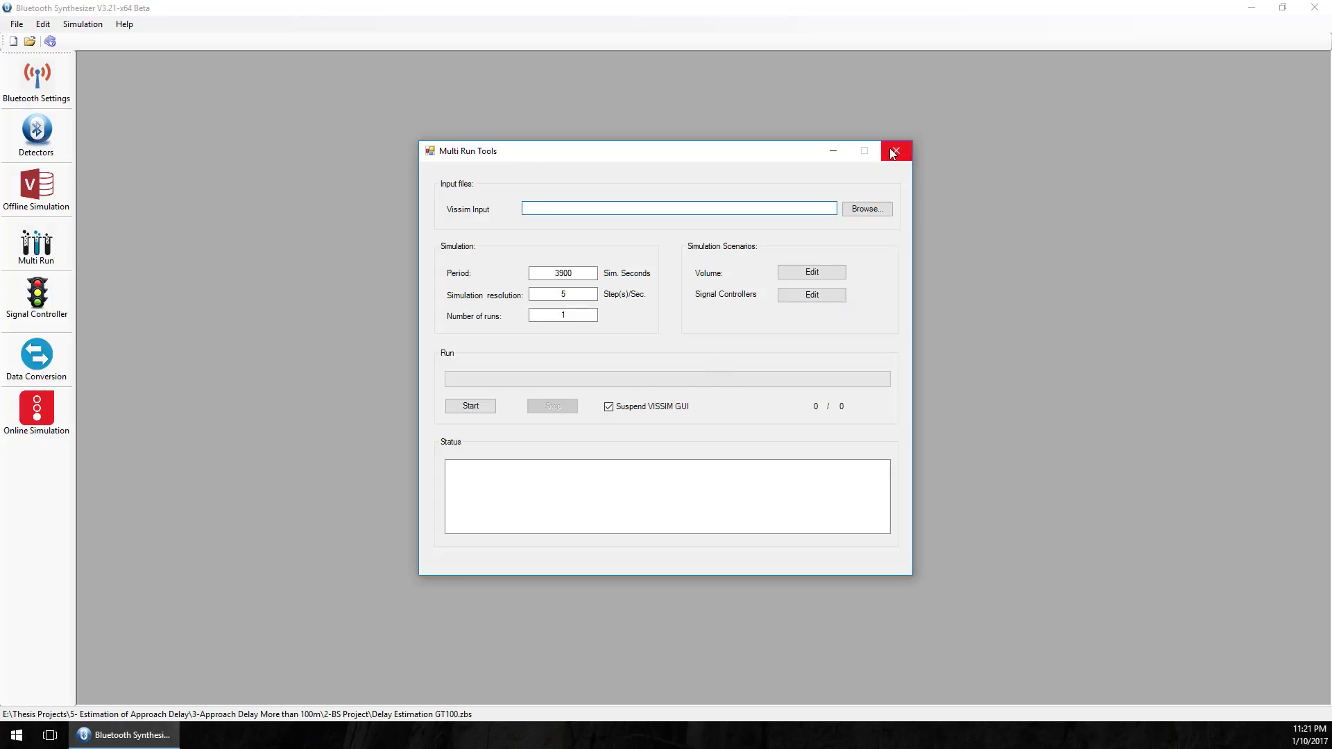
{"action": "mouse_move", "coordinate": [728, 183]}
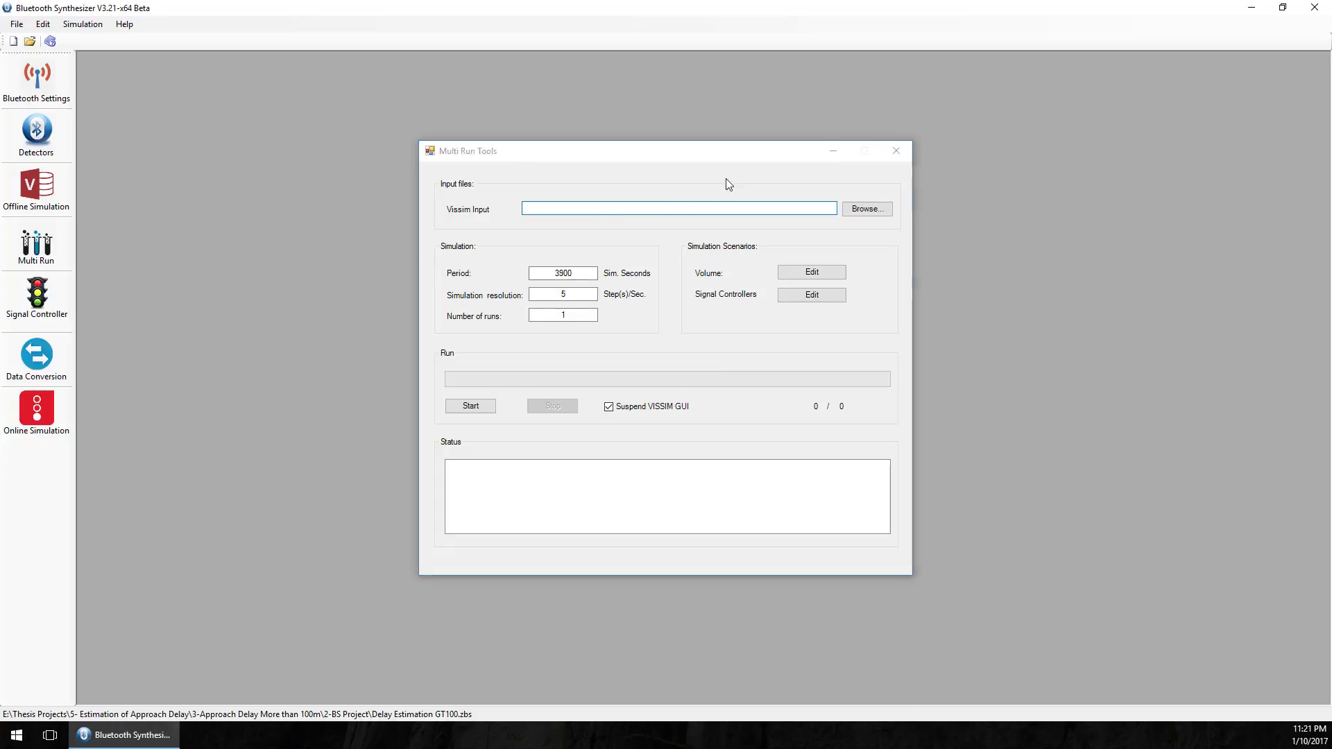
{"action": "left_click", "coordinate": [37, 301]}
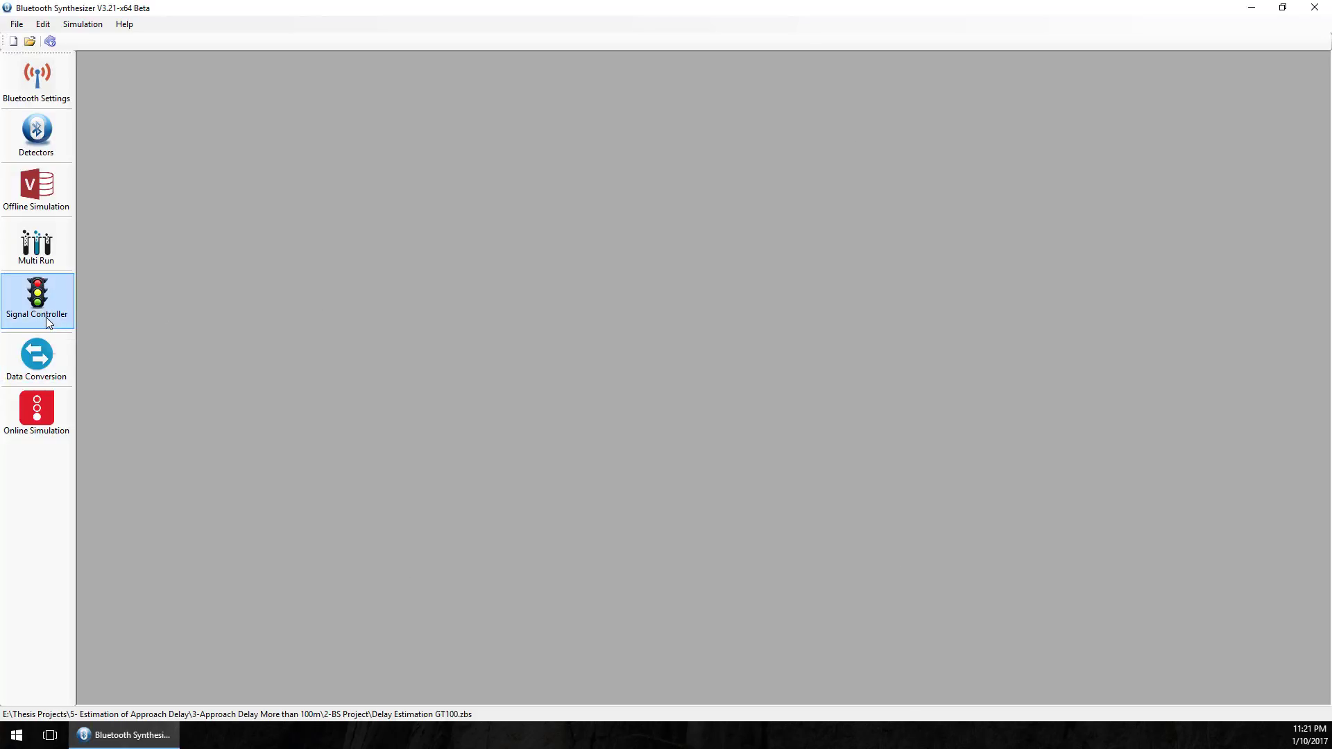
{"action": "mouse_move", "coordinate": [49, 323]}
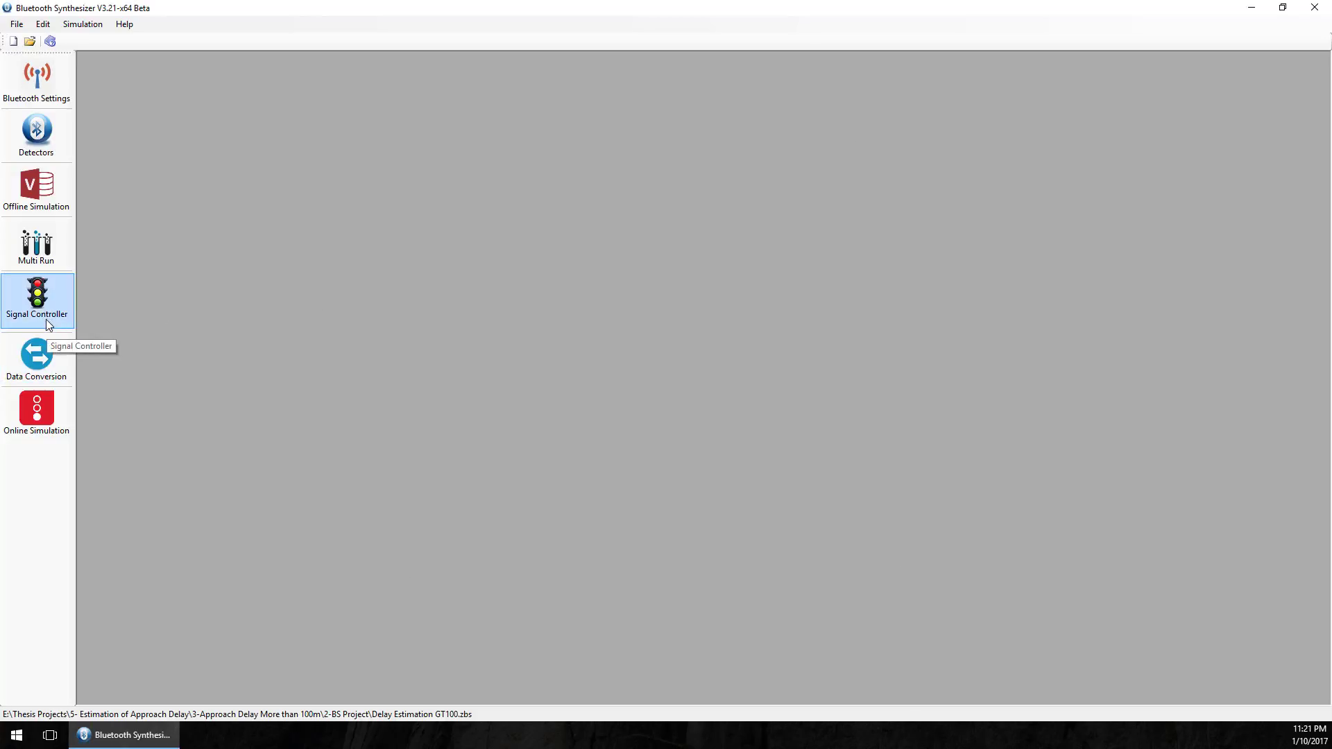
{"action": "mouse_move", "coordinate": [142, 341]}
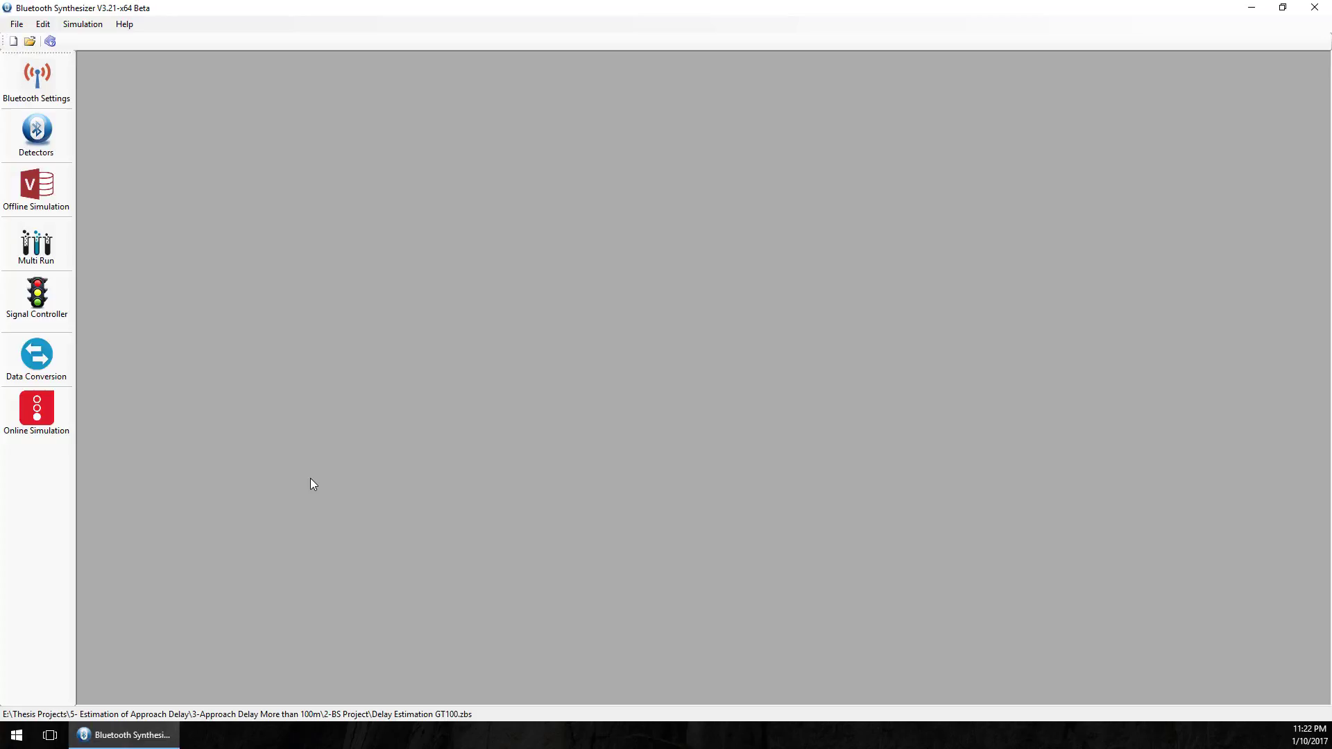
Load 'Average Delay Estimation 1.0_001_001.accdb' from the Results folder as offline input.
{"action": "left_click", "coordinate": [36, 412]}
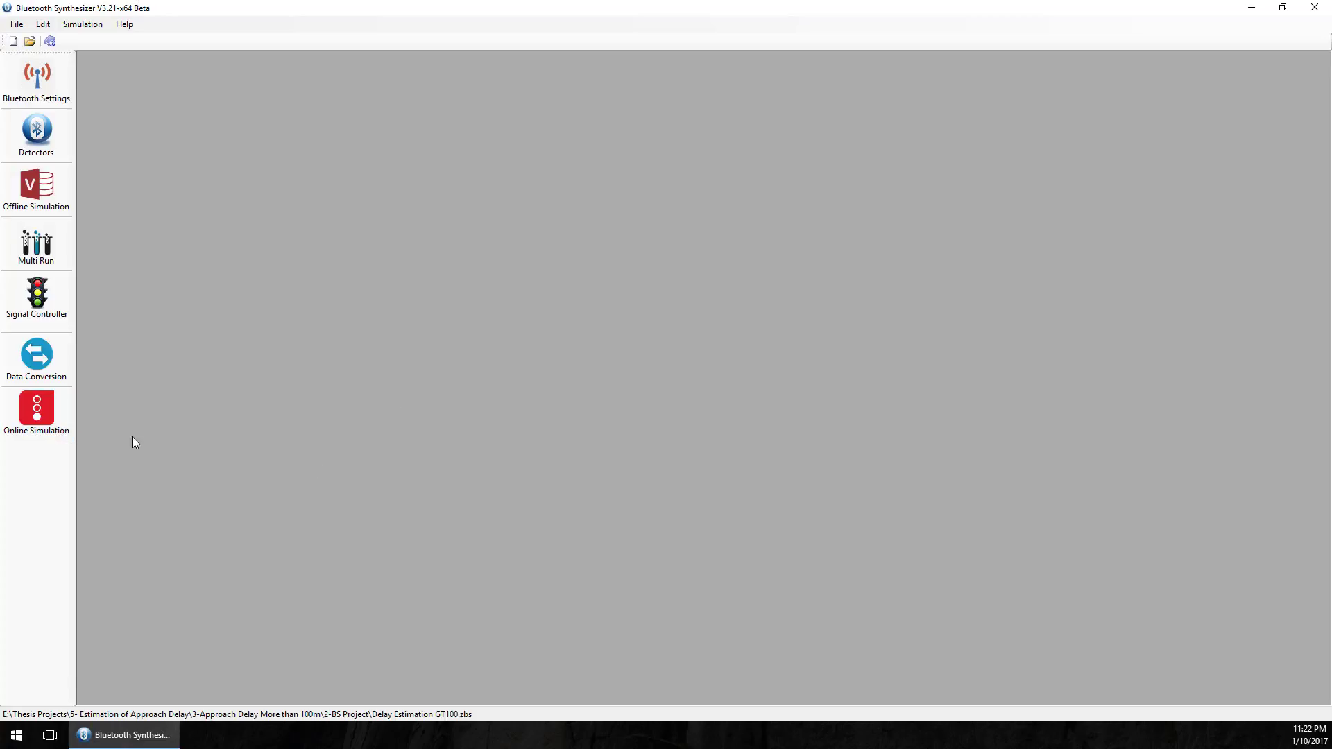
{"action": "mouse_move", "coordinate": [123, 399]}
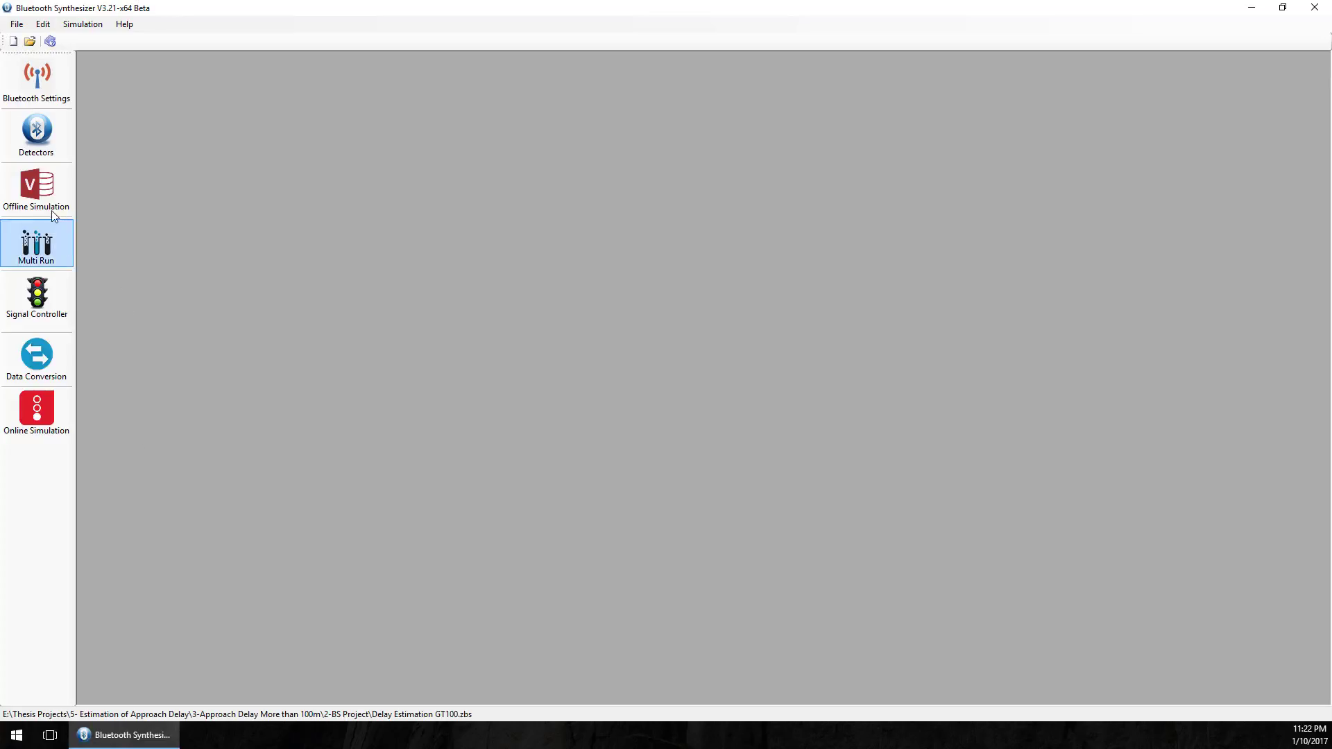
{"action": "left_click", "coordinate": [38, 185]}
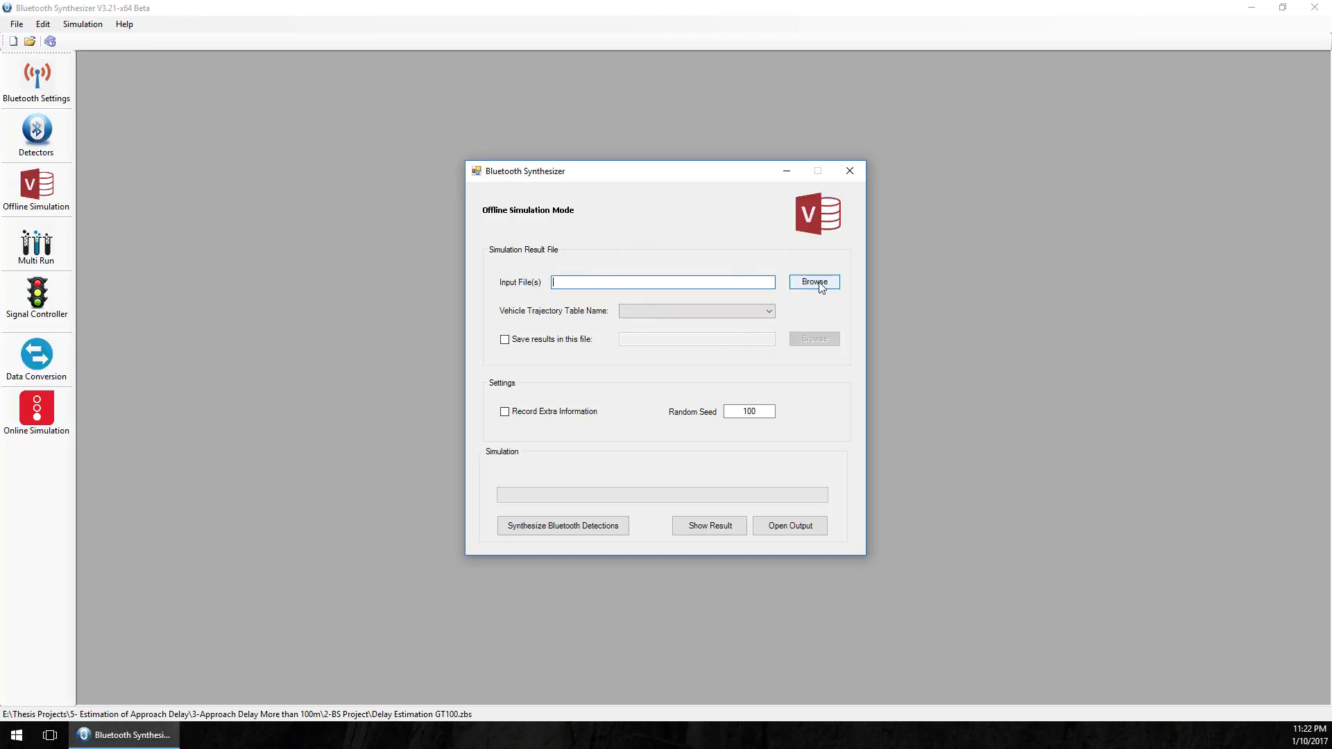
{"action": "left_click", "coordinate": [814, 281]}
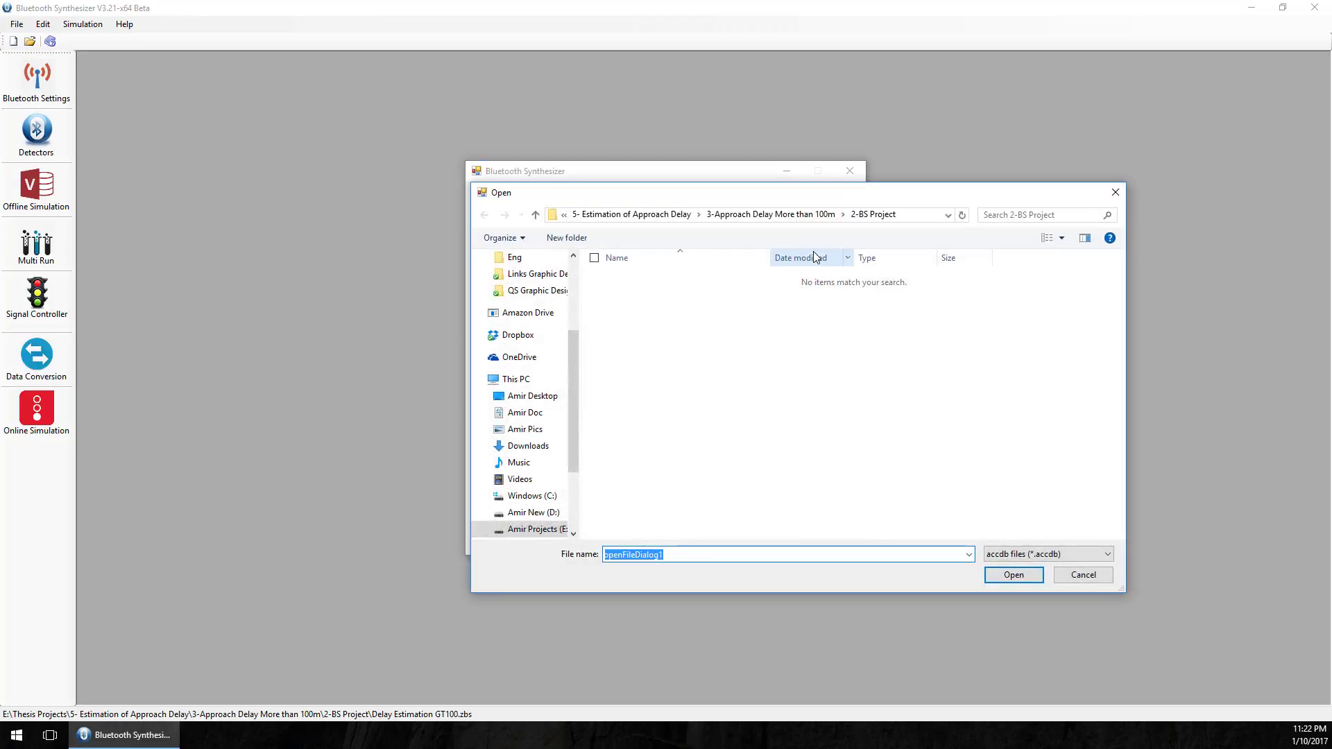
{"action": "left_click", "coordinate": [770, 213]}
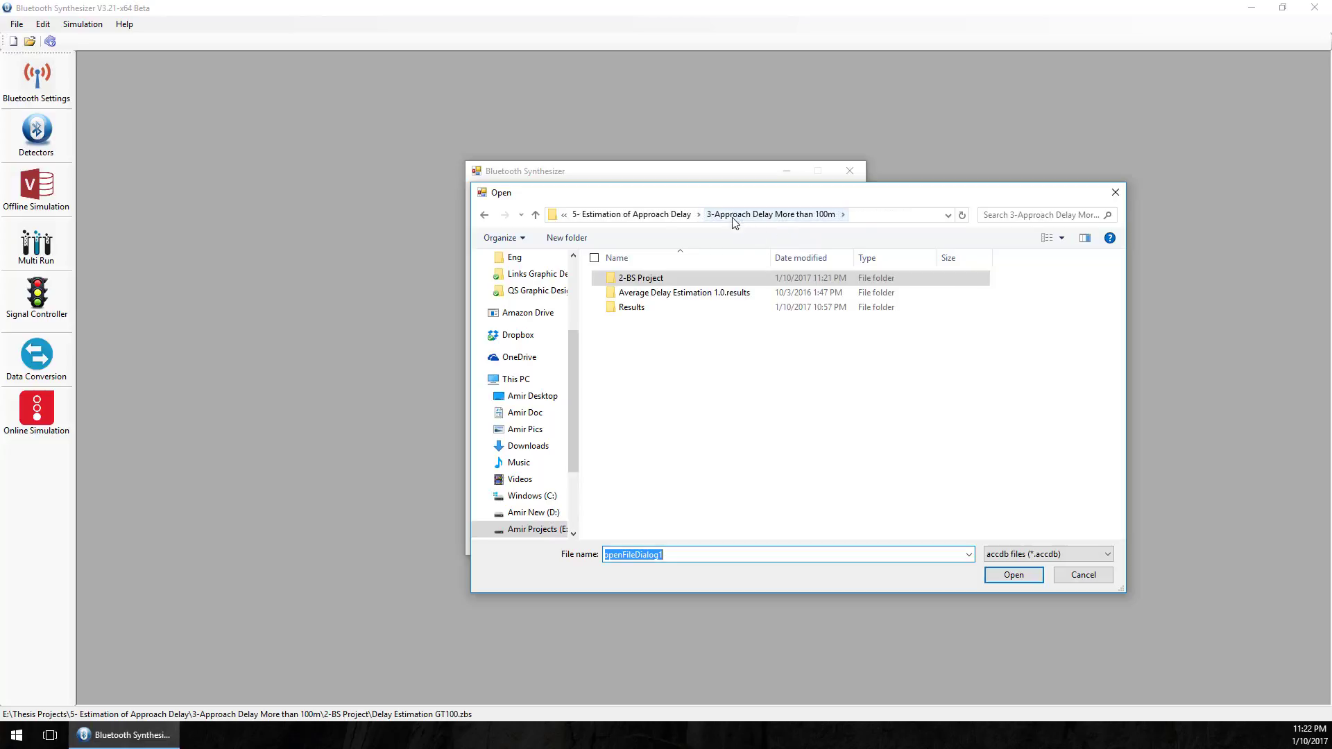
{"action": "mouse_move", "coordinate": [722, 225]}
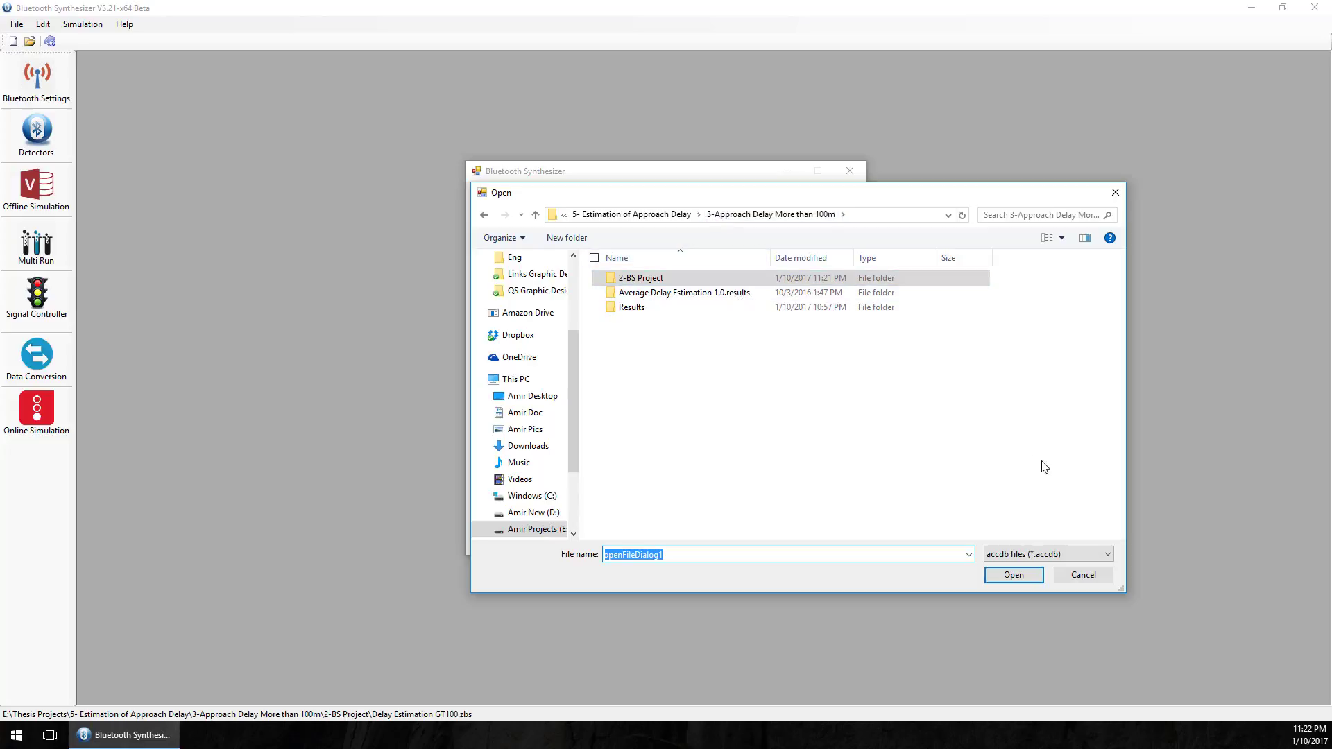
{"action": "double_click", "coordinate": [684, 293]}
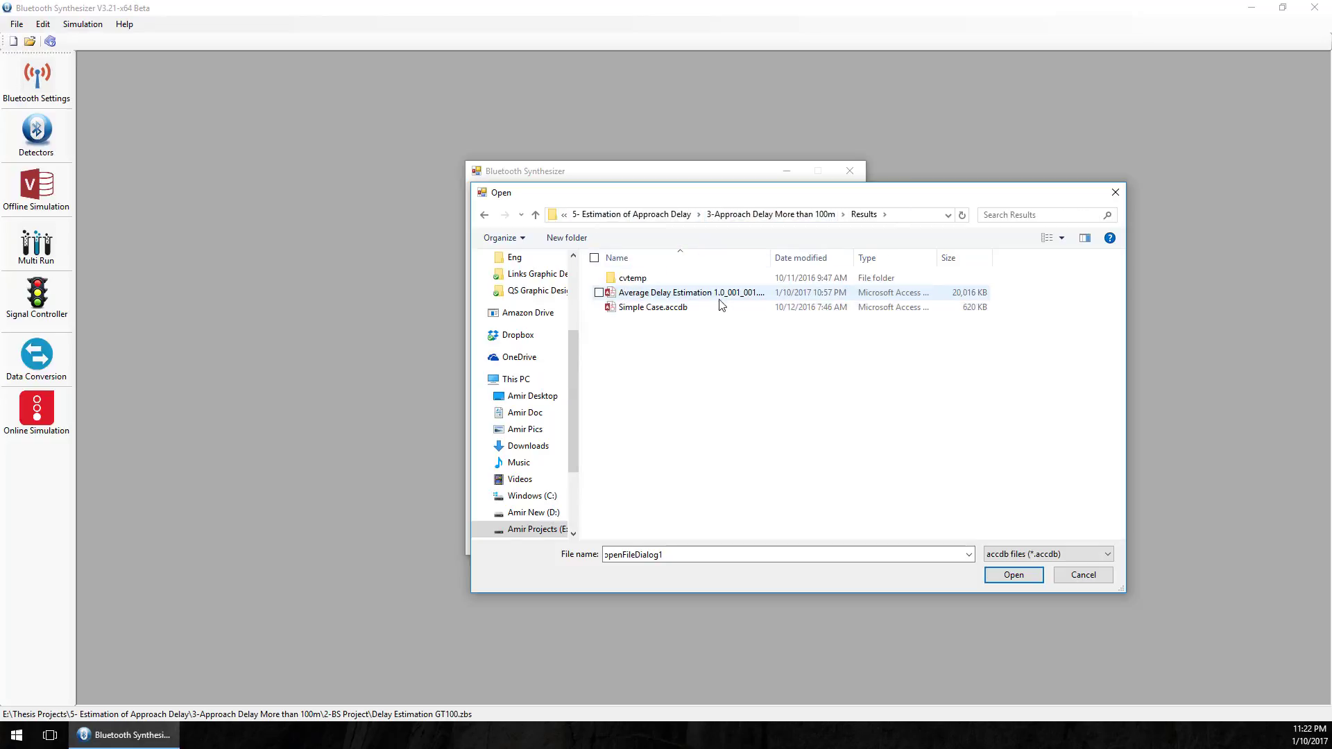
{"action": "left_click", "coordinate": [1013, 575]}
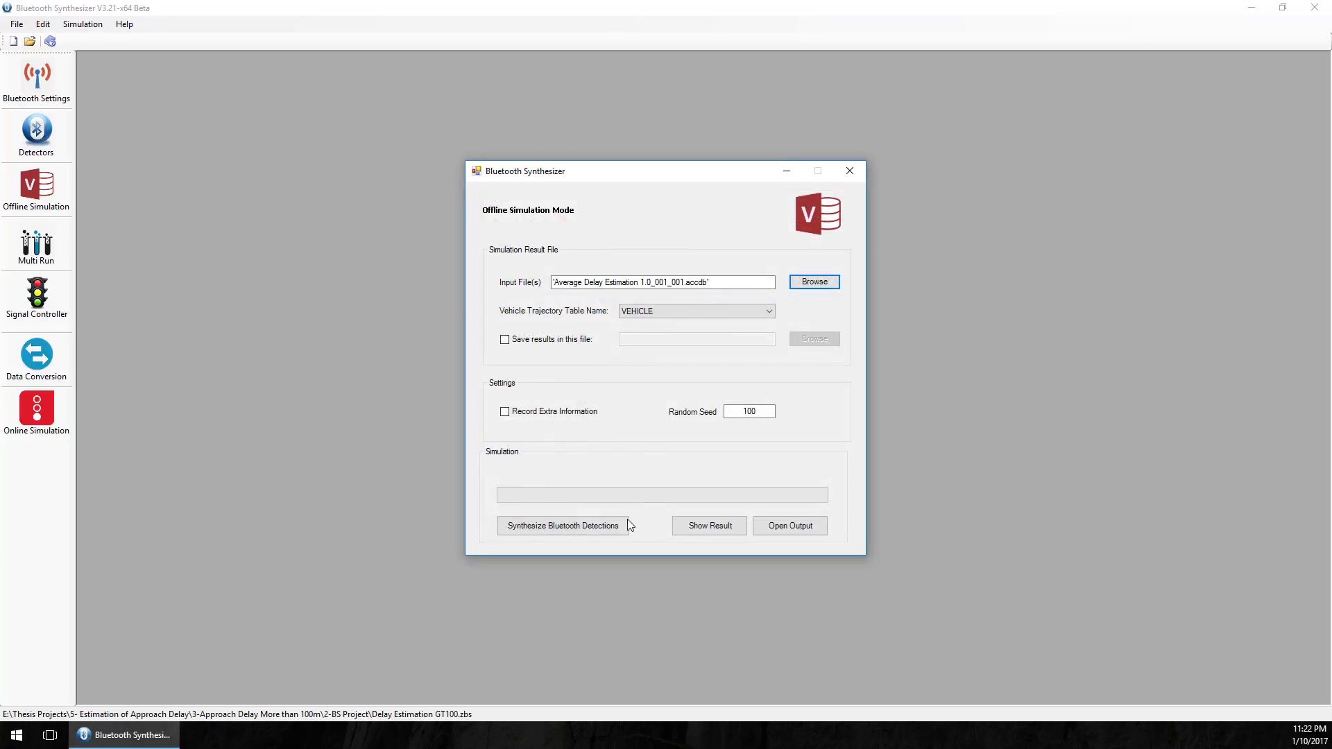
Synthesize Bluetooth detections and open the output database's Trip table in Access.
{"action": "left_click", "coordinate": [562, 525]}
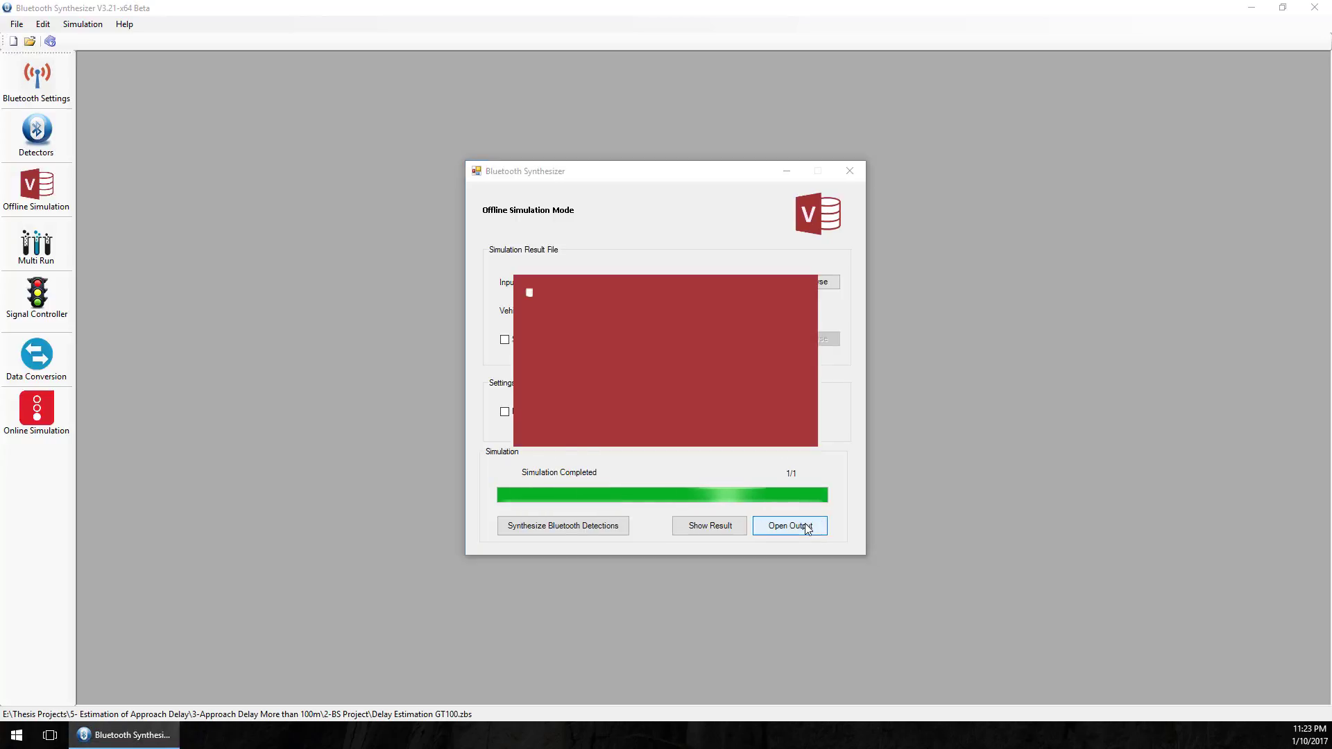
{"action": "left_click", "coordinate": [790, 525]}
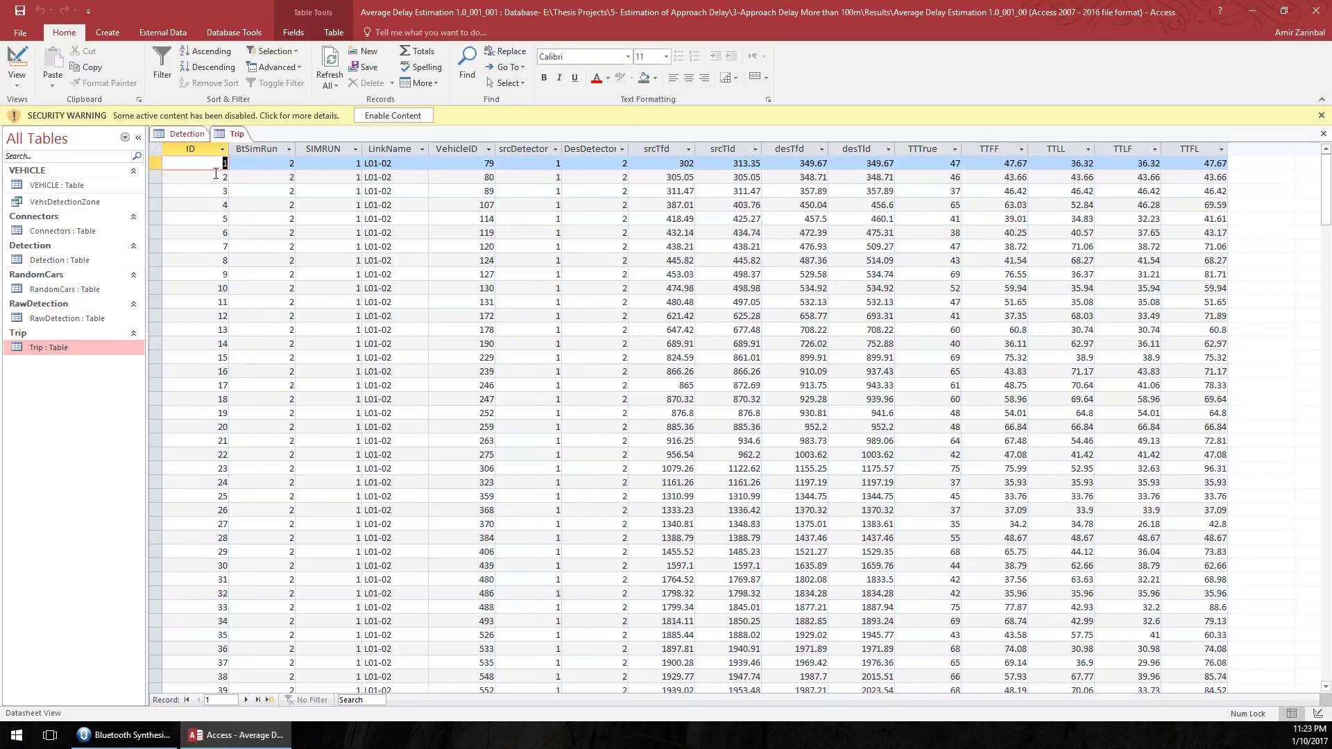
Close the Access window showing the synthesized Trip table.
{"action": "left_click", "coordinate": [128, 734]}
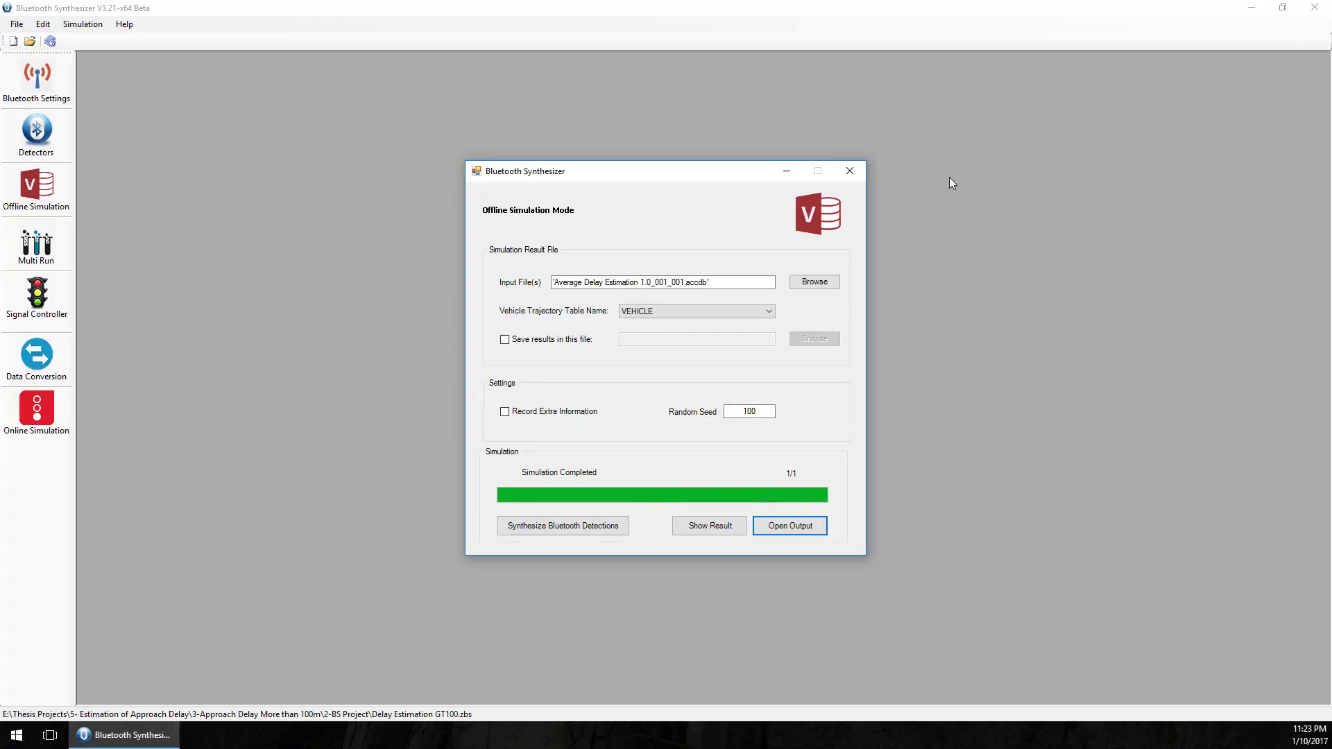
Close Offline Simulation and review BlueOptimizer's Vissim input path, resolution and 11700-second period.
{"action": "left_click", "coordinate": [849, 171]}
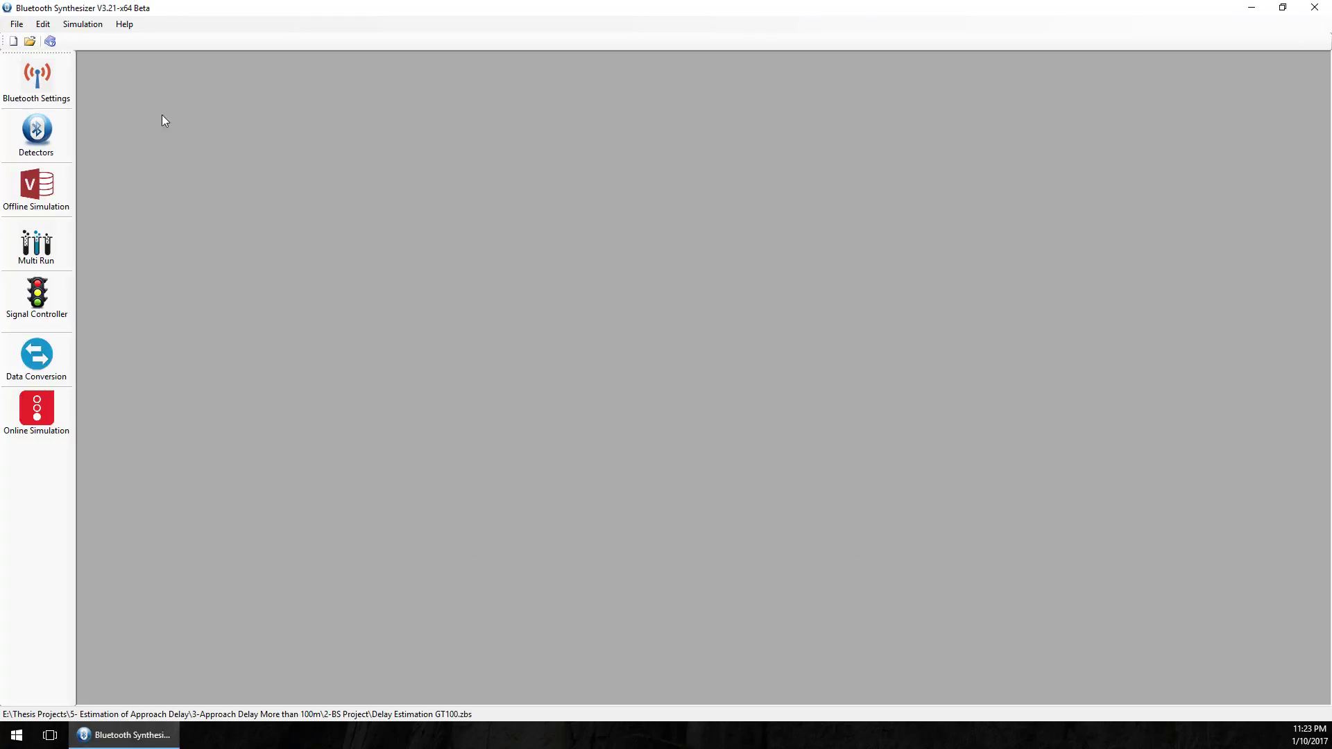
{"action": "mouse_move", "coordinate": [9, 536]}
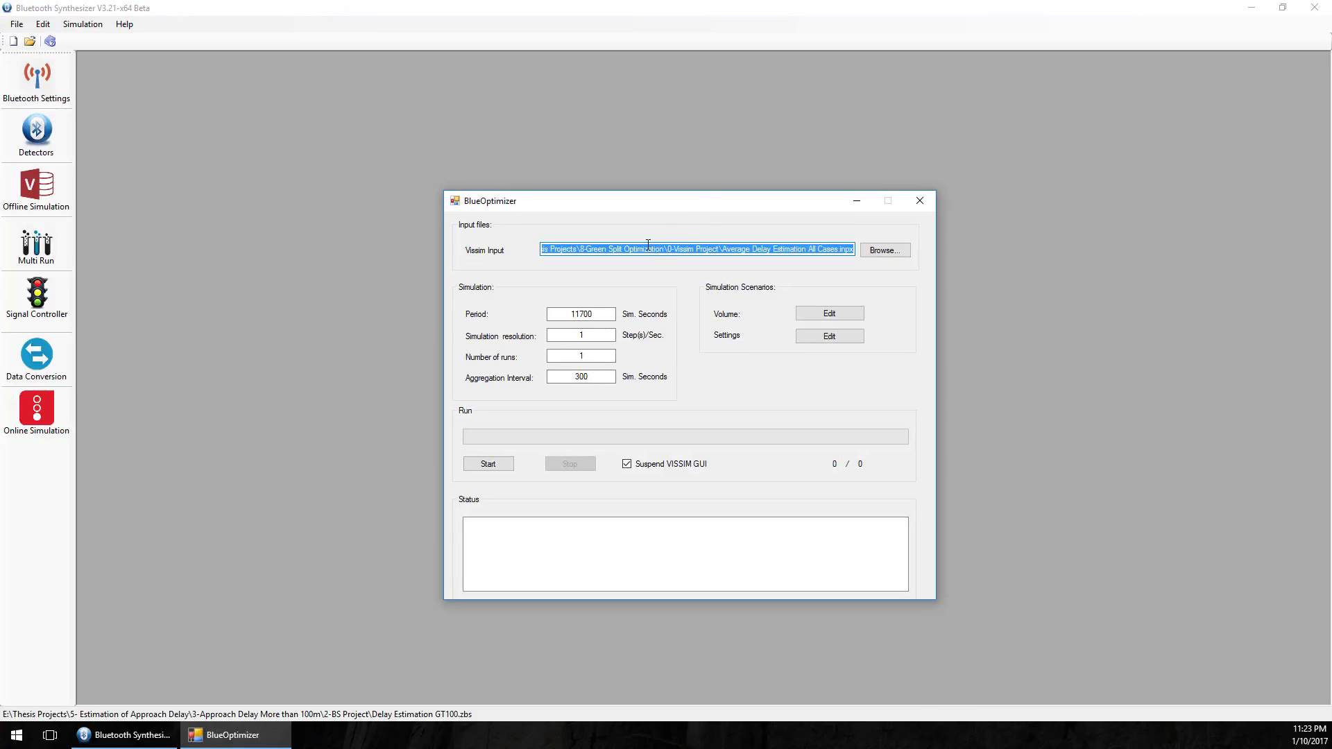
{"action": "left_click", "coordinate": [754, 250]}
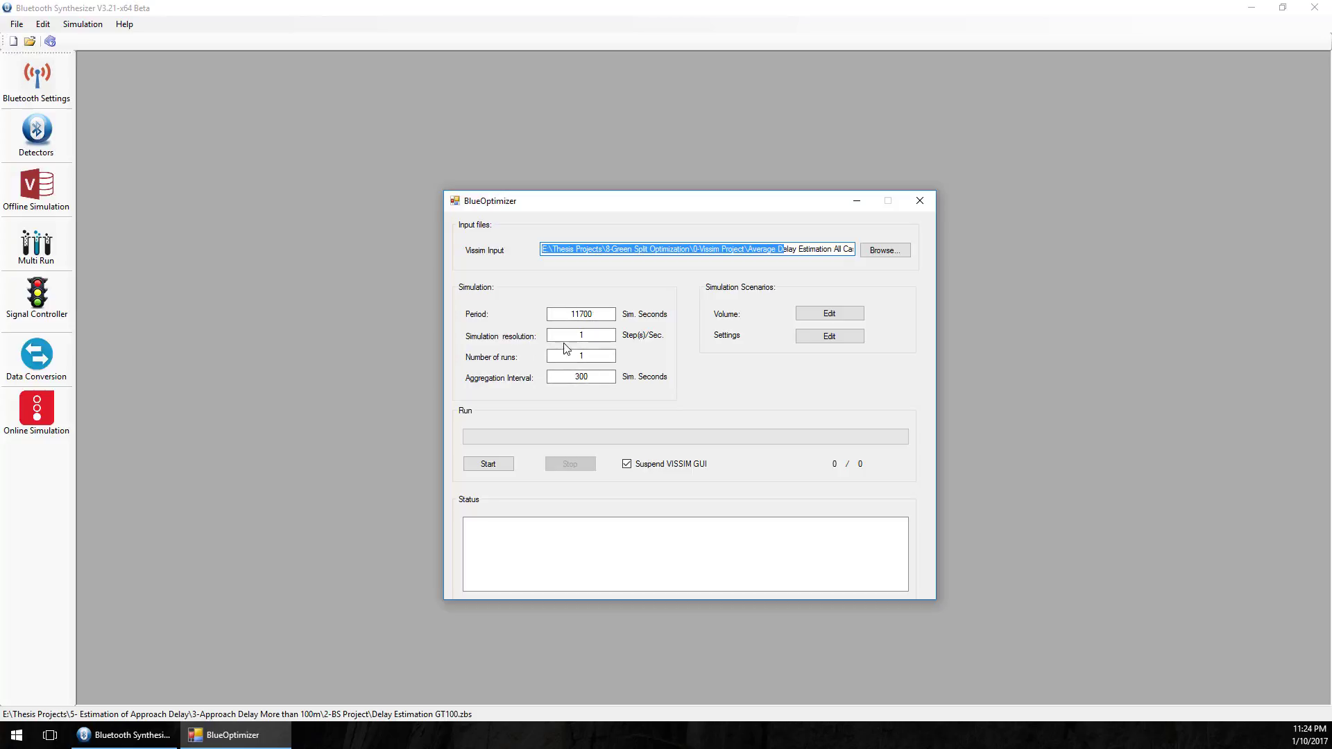
{"action": "left_click", "coordinate": [579, 335]}
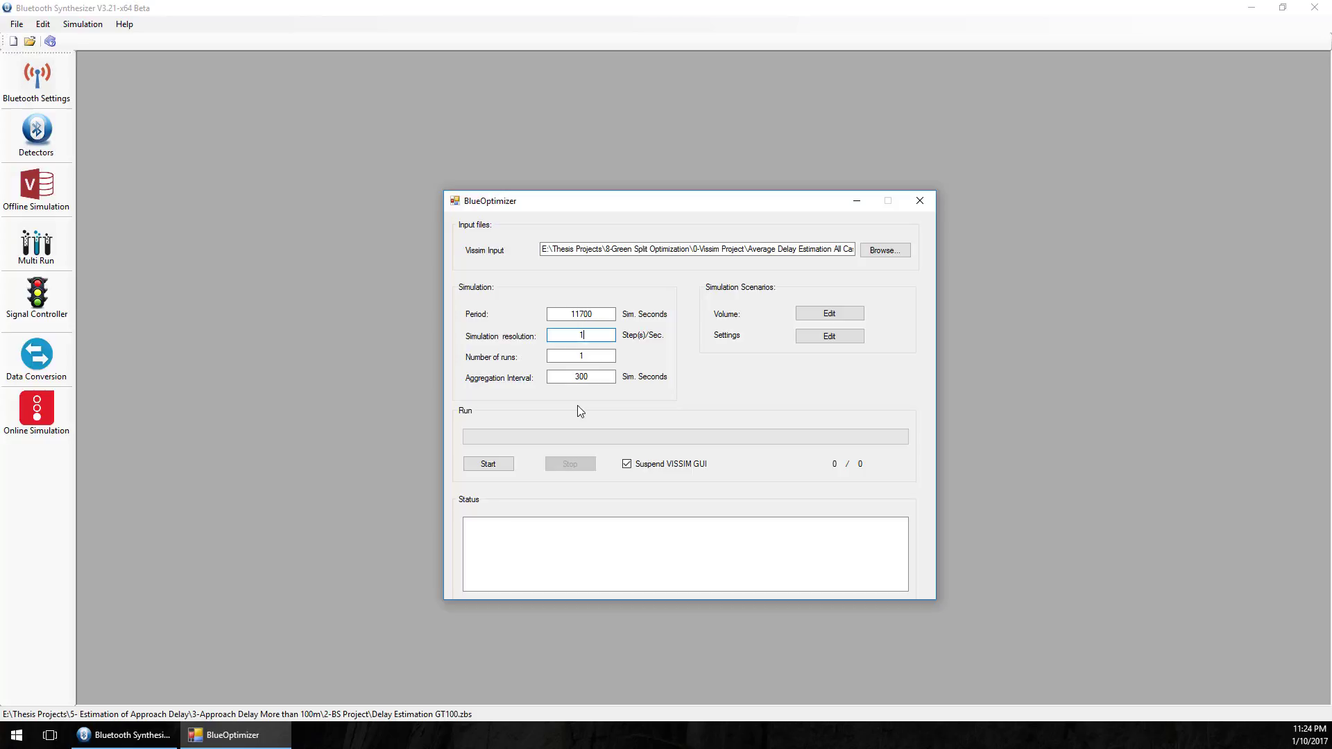
{"action": "left_click", "coordinate": [829, 336]}
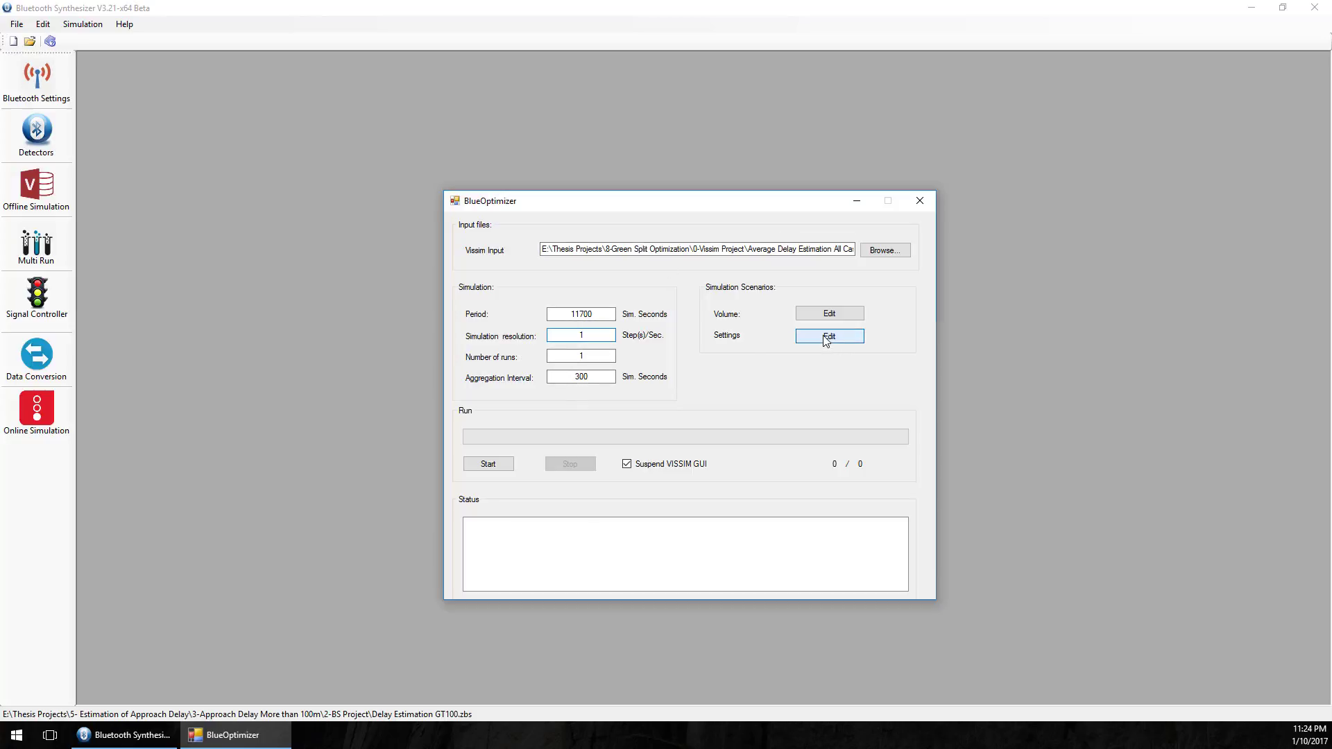
{"action": "left_click", "coordinate": [829, 335]}
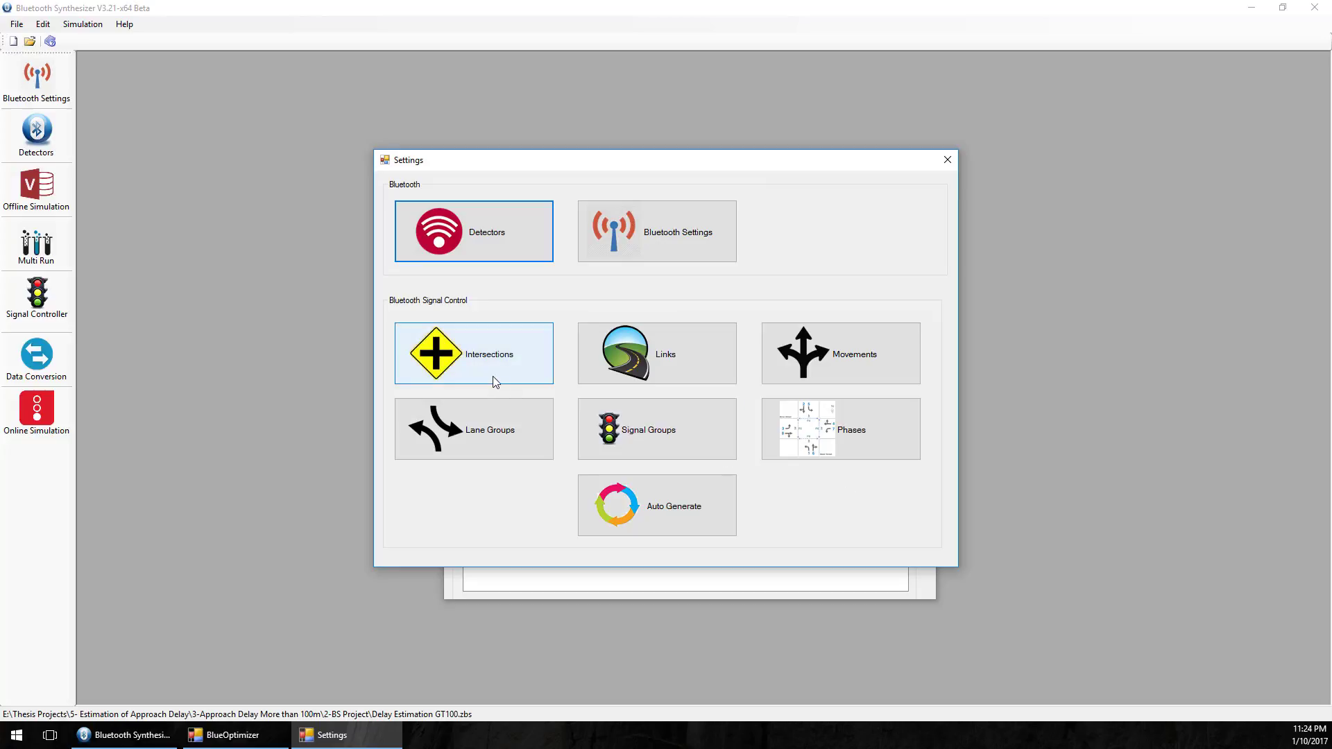
{"action": "left_click", "coordinate": [473, 353]}
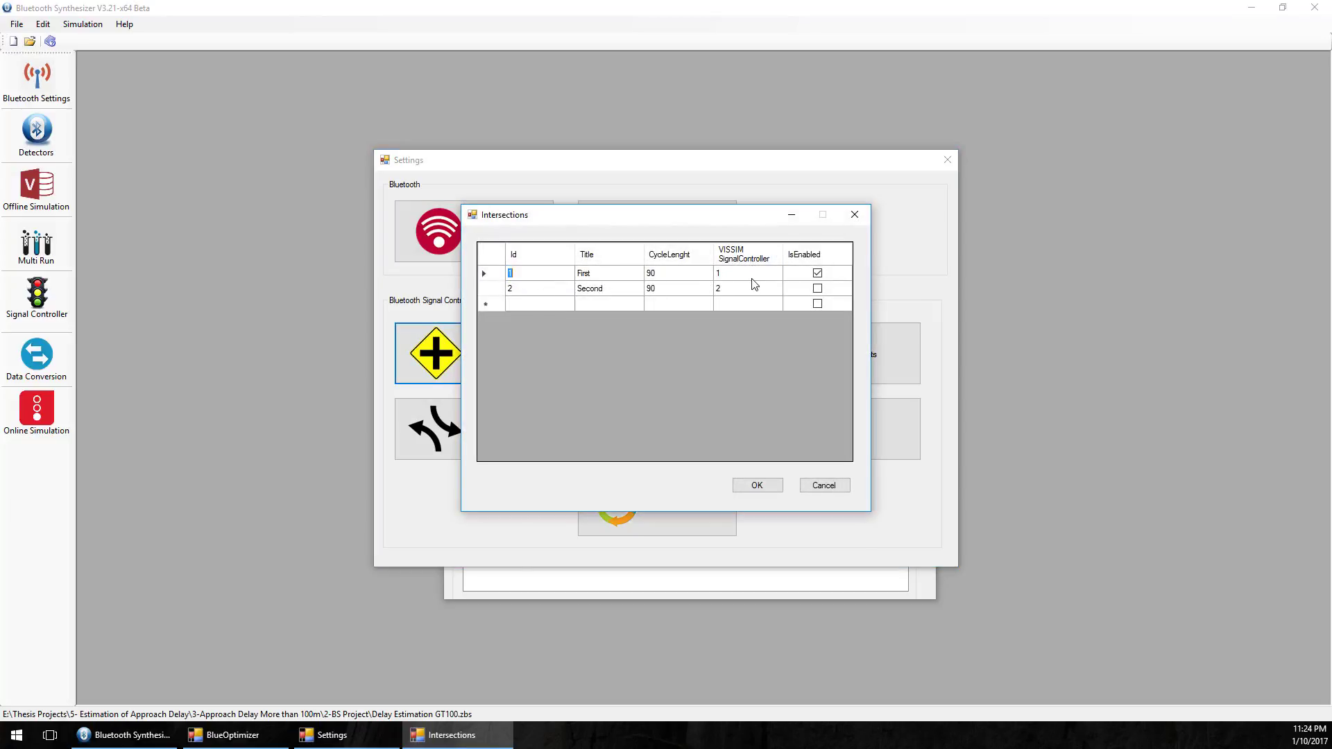
{"action": "left_click", "coordinate": [747, 272]}
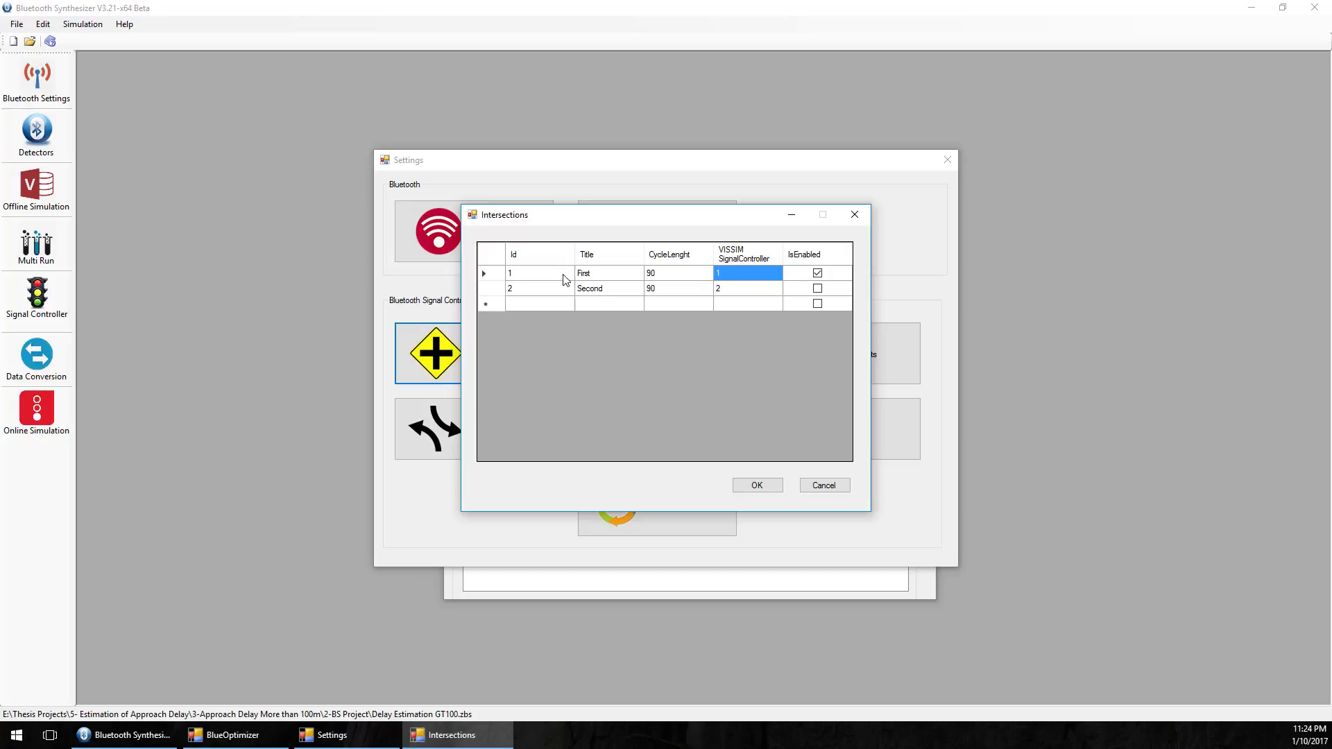
{"action": "mouse_move", "coordinate": [727, 264]}
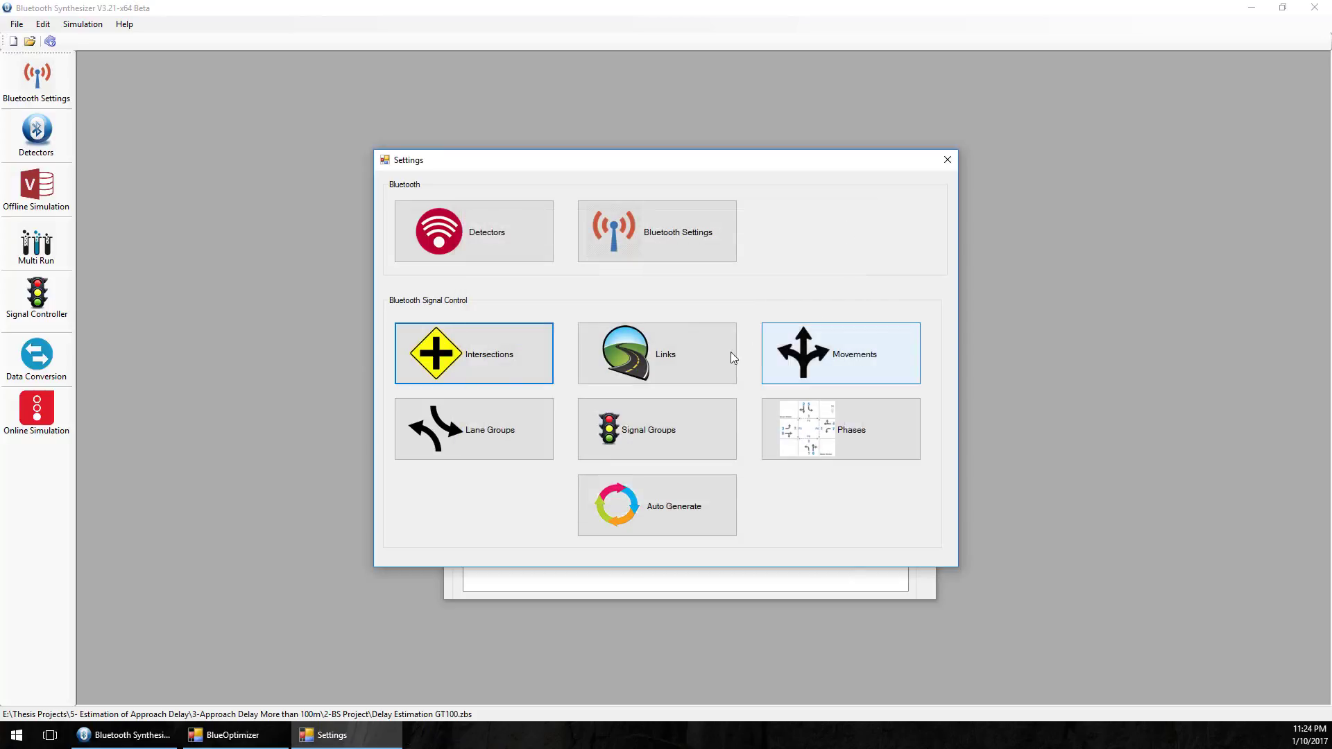
{"action": "left_click", "coordinate": [656, 354]}
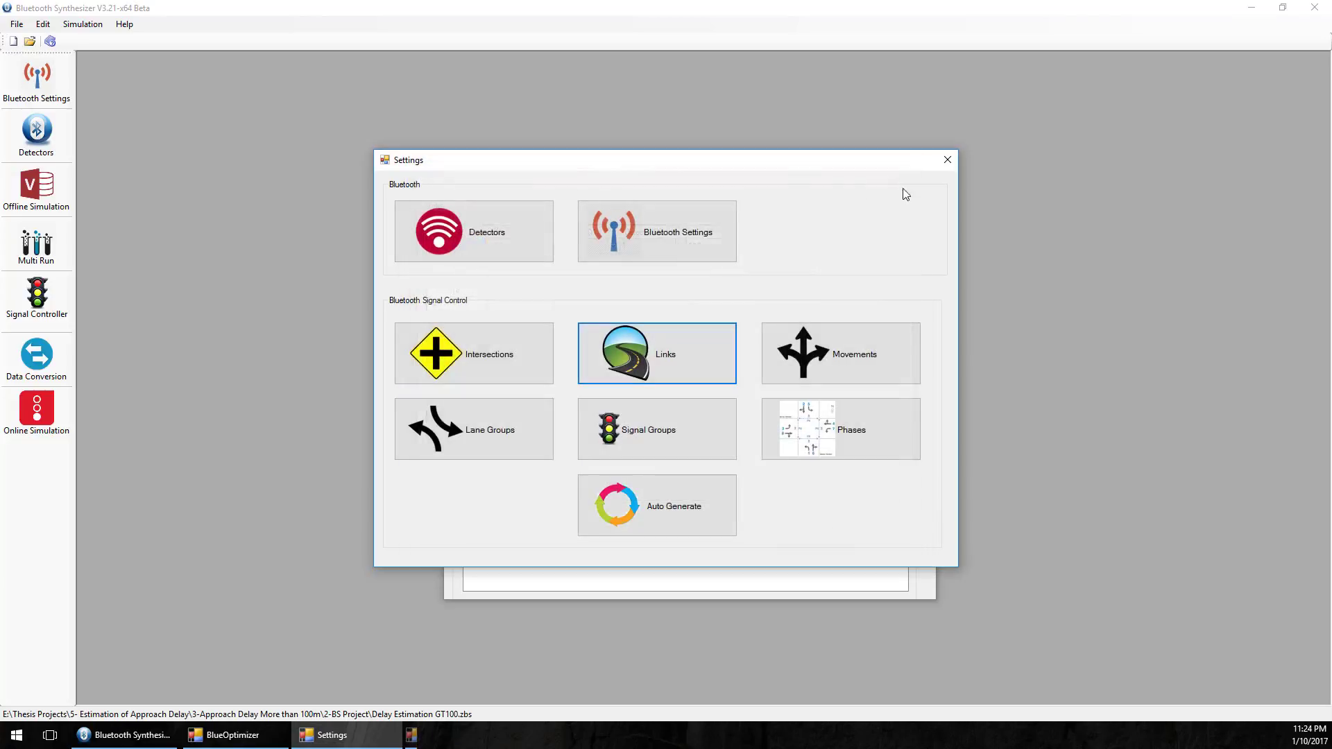
{"action": "left_click", "coordinate": [840, 353]}
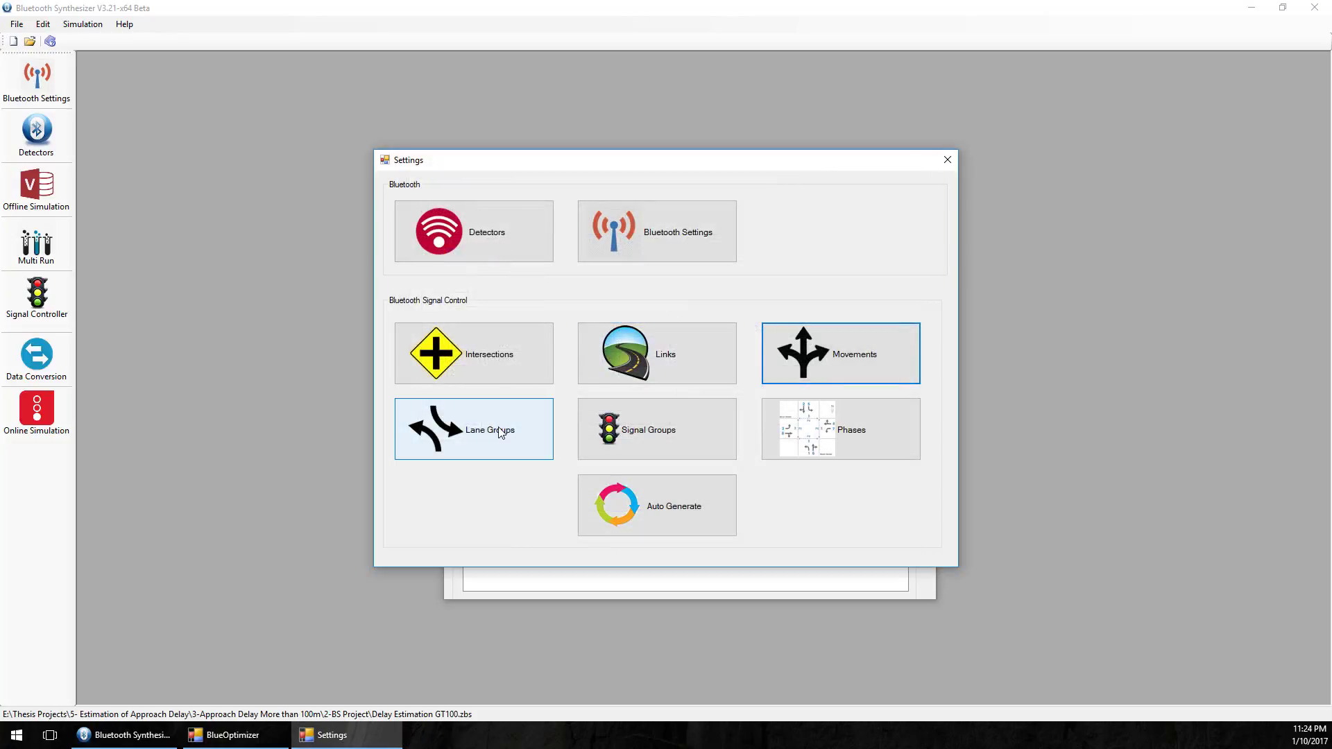
{"action": "left_click", "coordinate": [473, 428]}
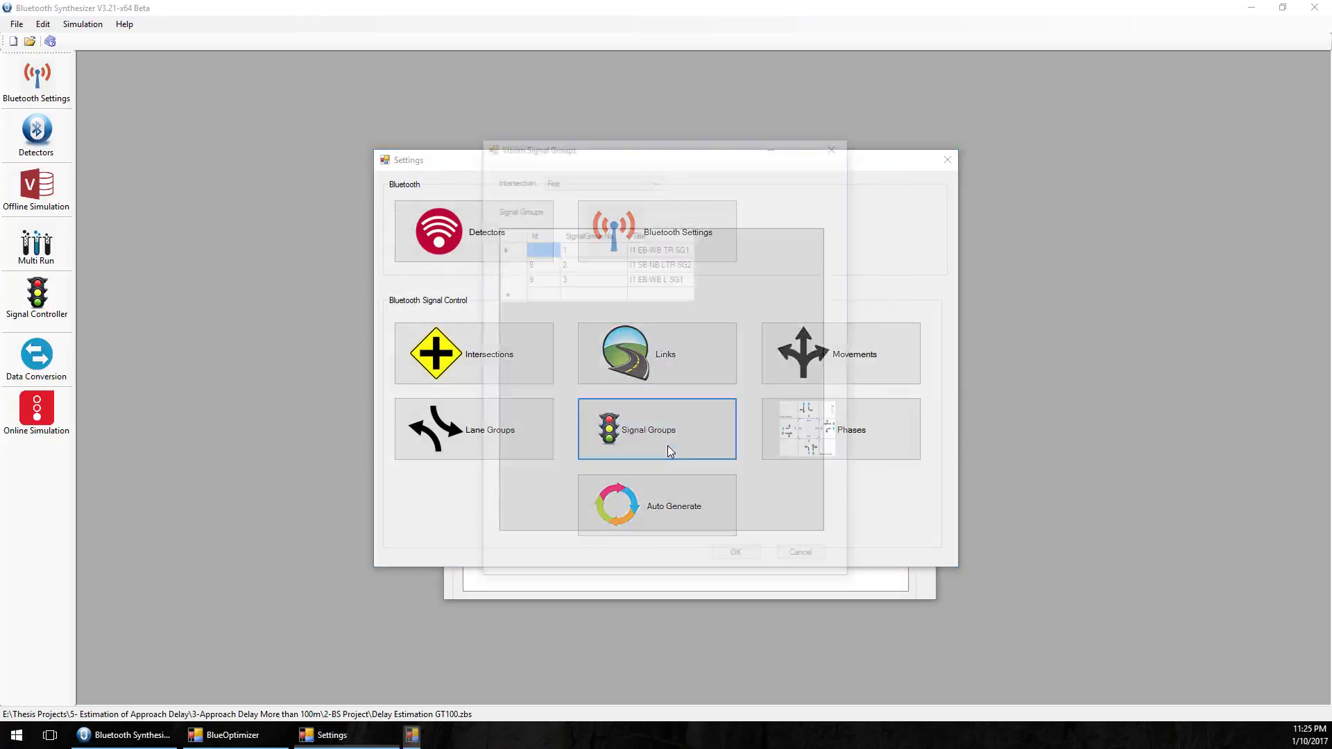
{"action": "left_click", "coordinate": [657, 429]}
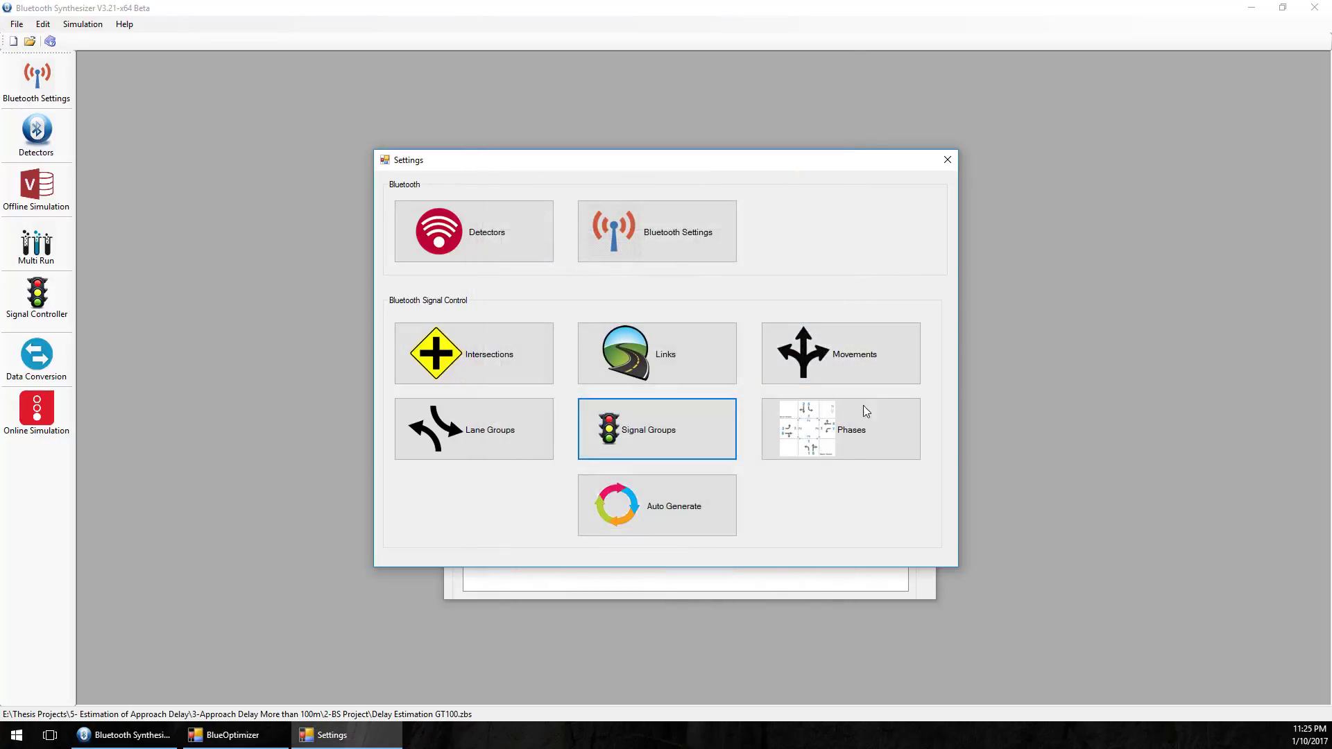
{"action": "left_click", "coordinate": [839, 428]}
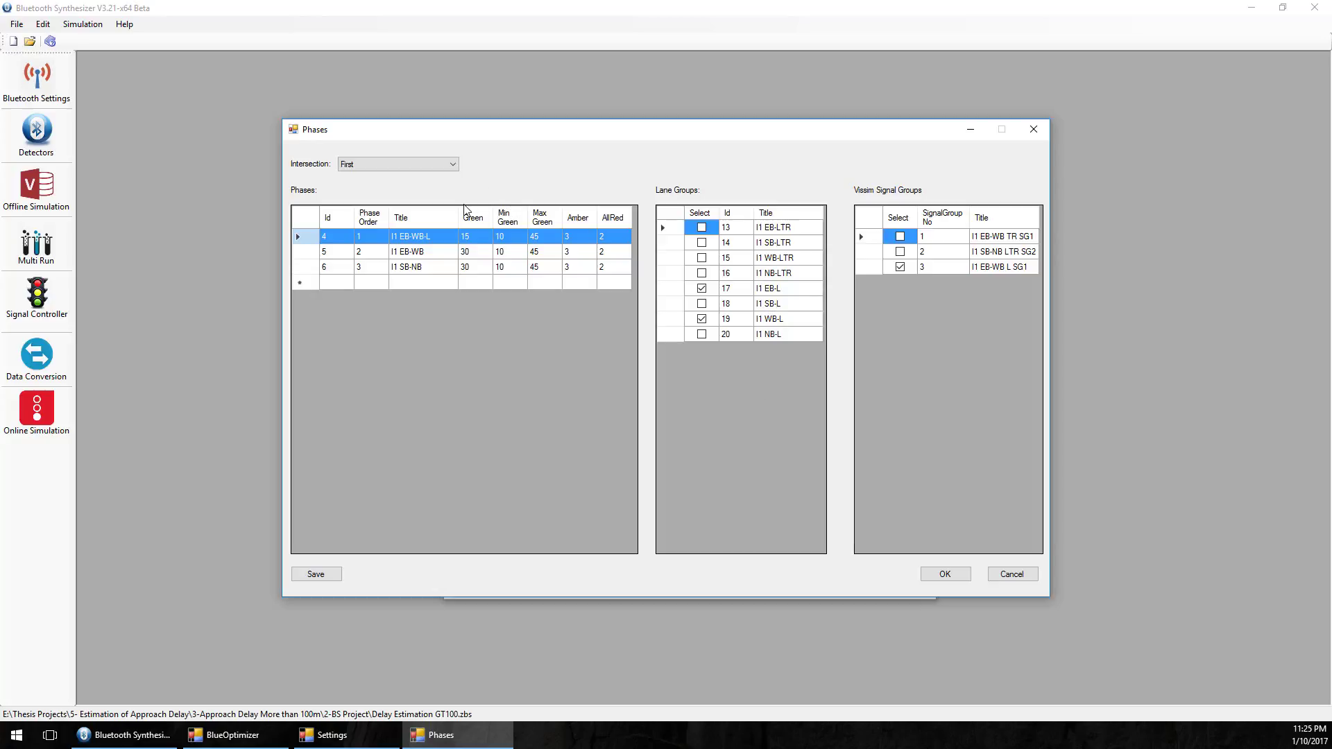
{"action": "mouse_move", "coordinate": [454, 208]}
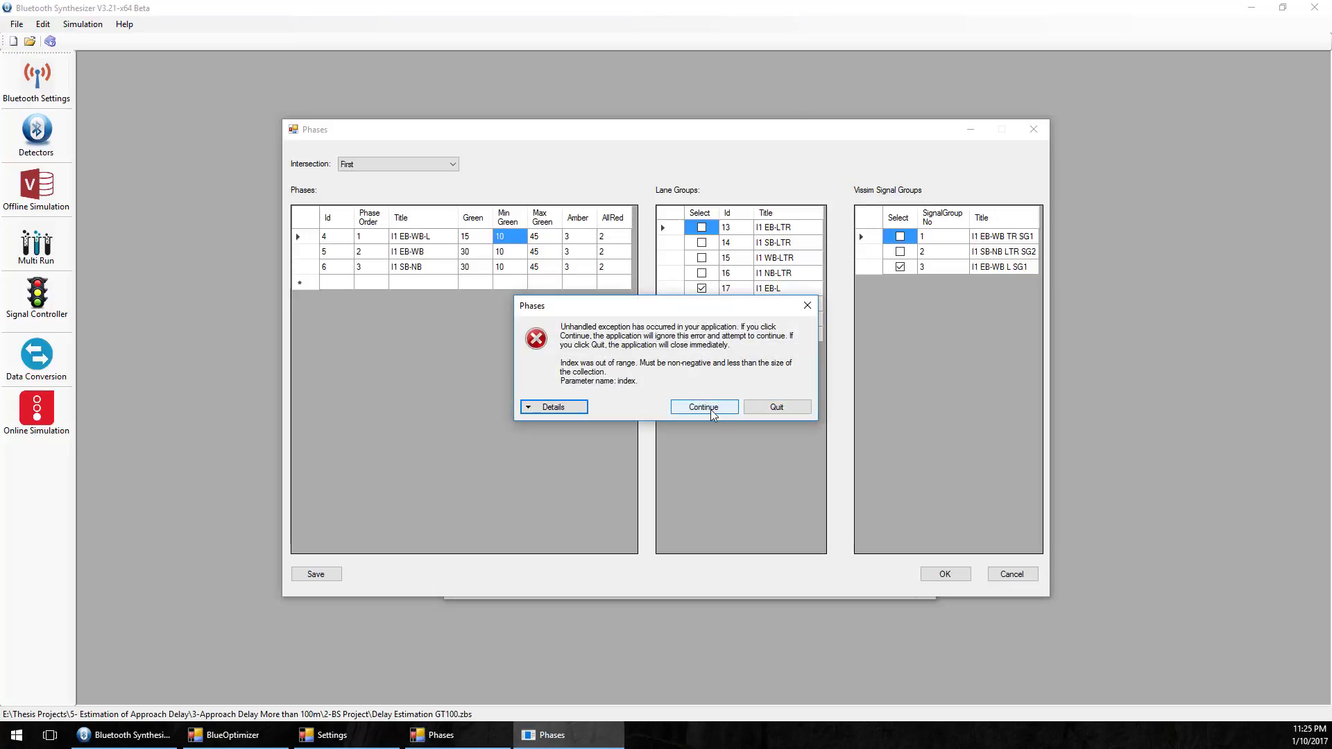
{"action": "left_click", "coordinate": [704, 407]}
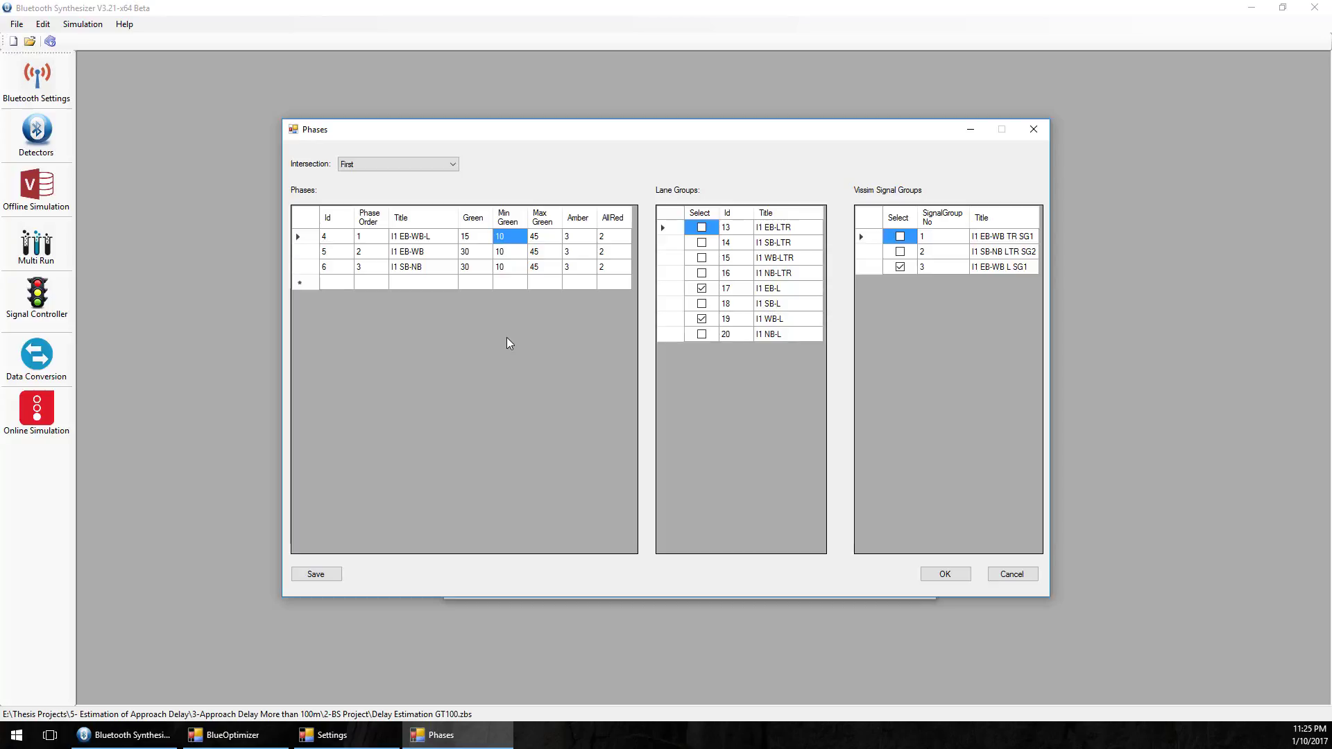
{"action": "mouse_move", "coordinate": [450, 262]}
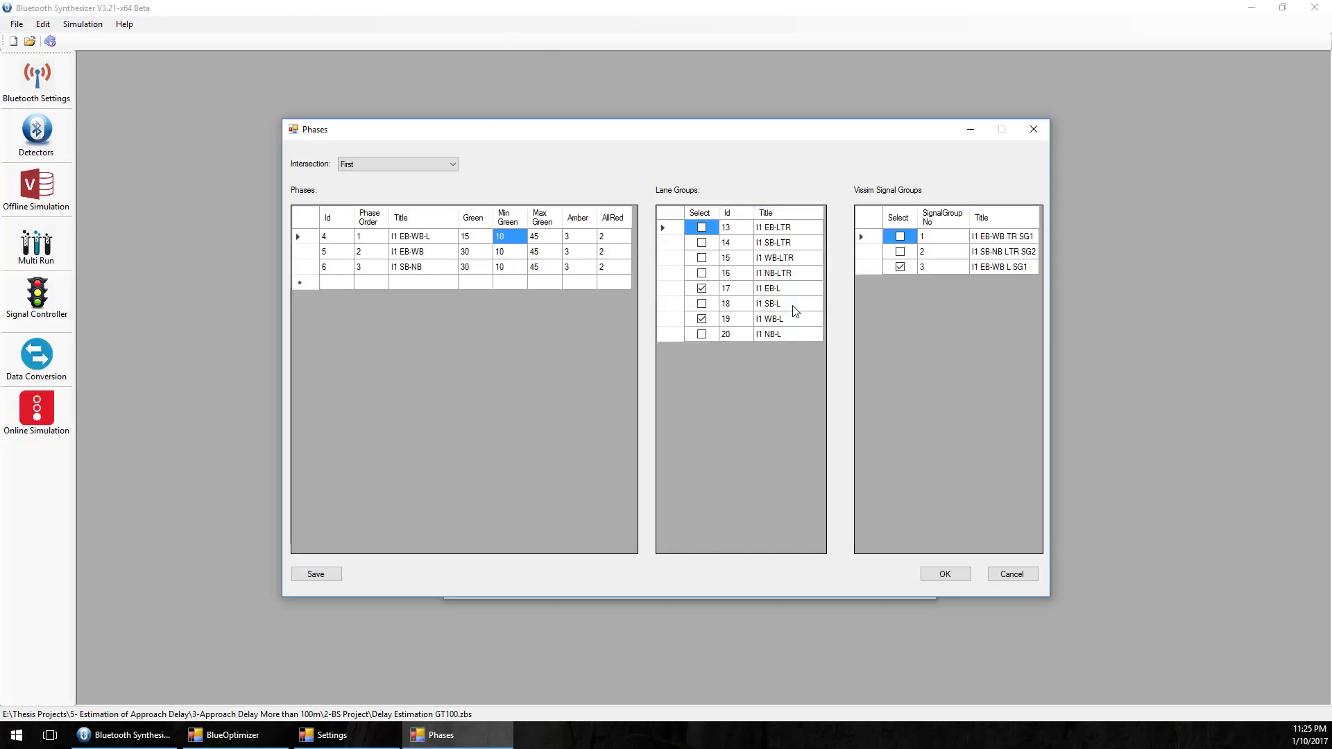
{"action": "mouse_move", "coordinate": [1015, 566]}
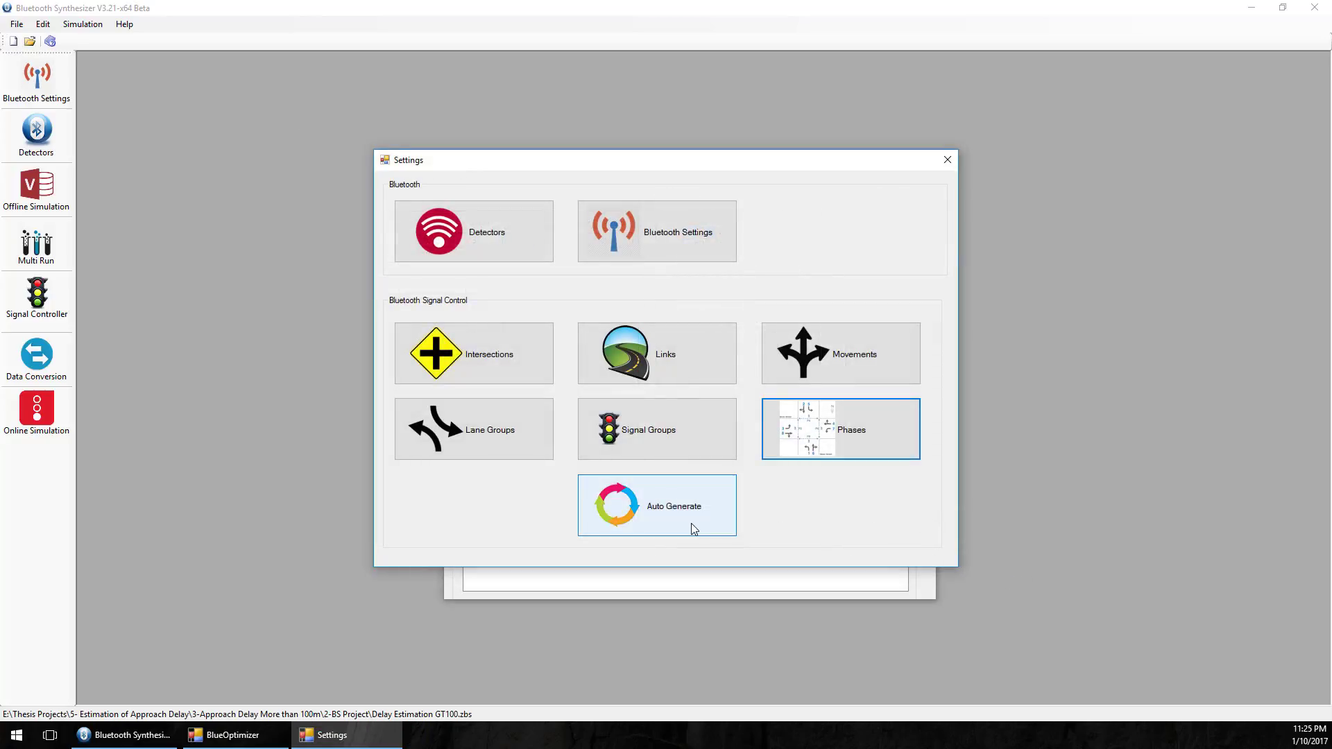
In Auto Generate, set the East Detector and choose the 4 Phase intersection configuration.
{"action": "left_click", "coordinate": [657, 505]}
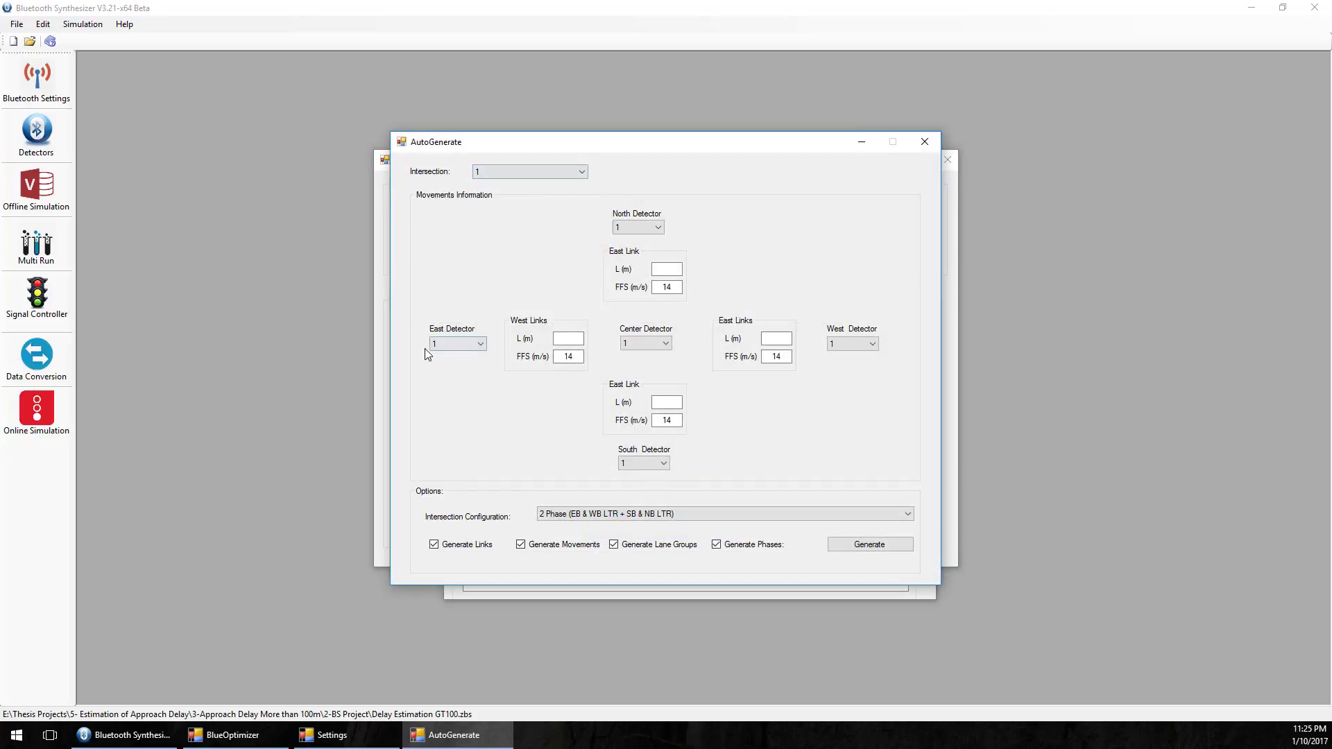
{"action": "mouse_move", "coordinate": [814, 273]}
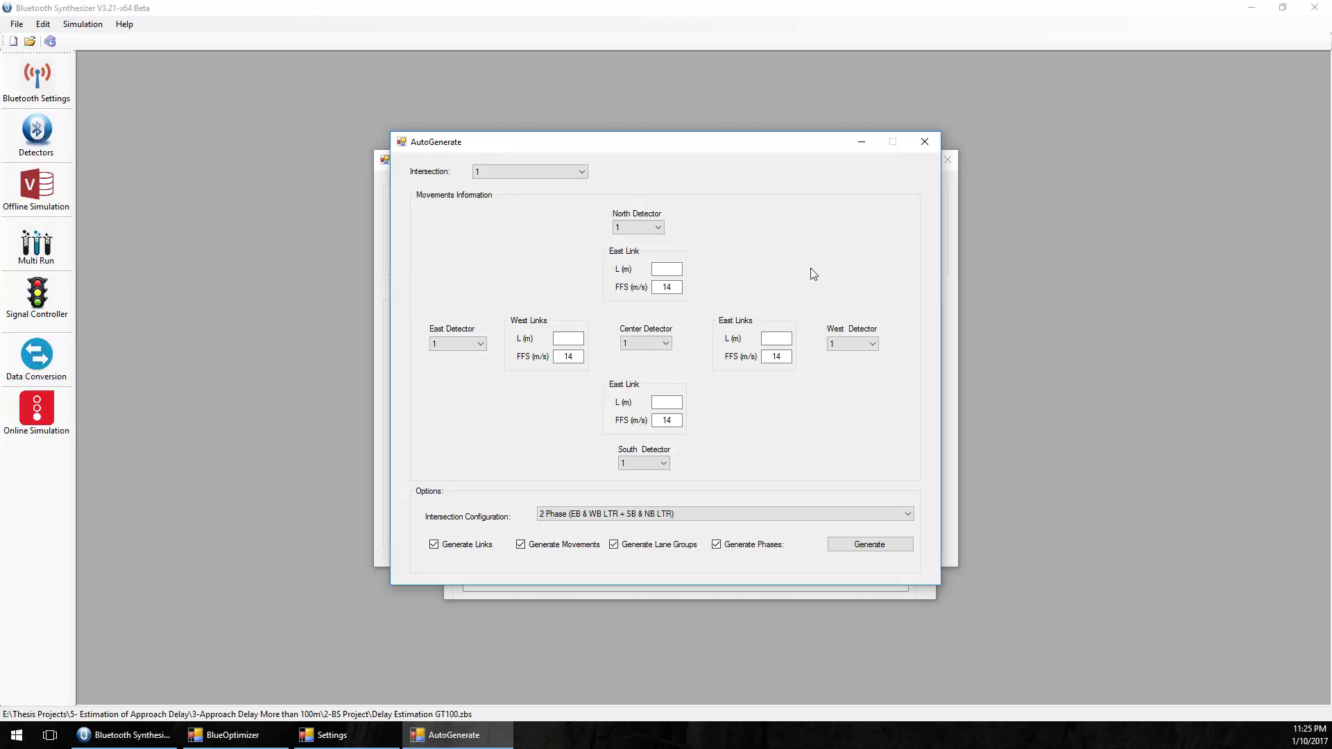
{"action": "left_click", "coordinate": [657, 342]}
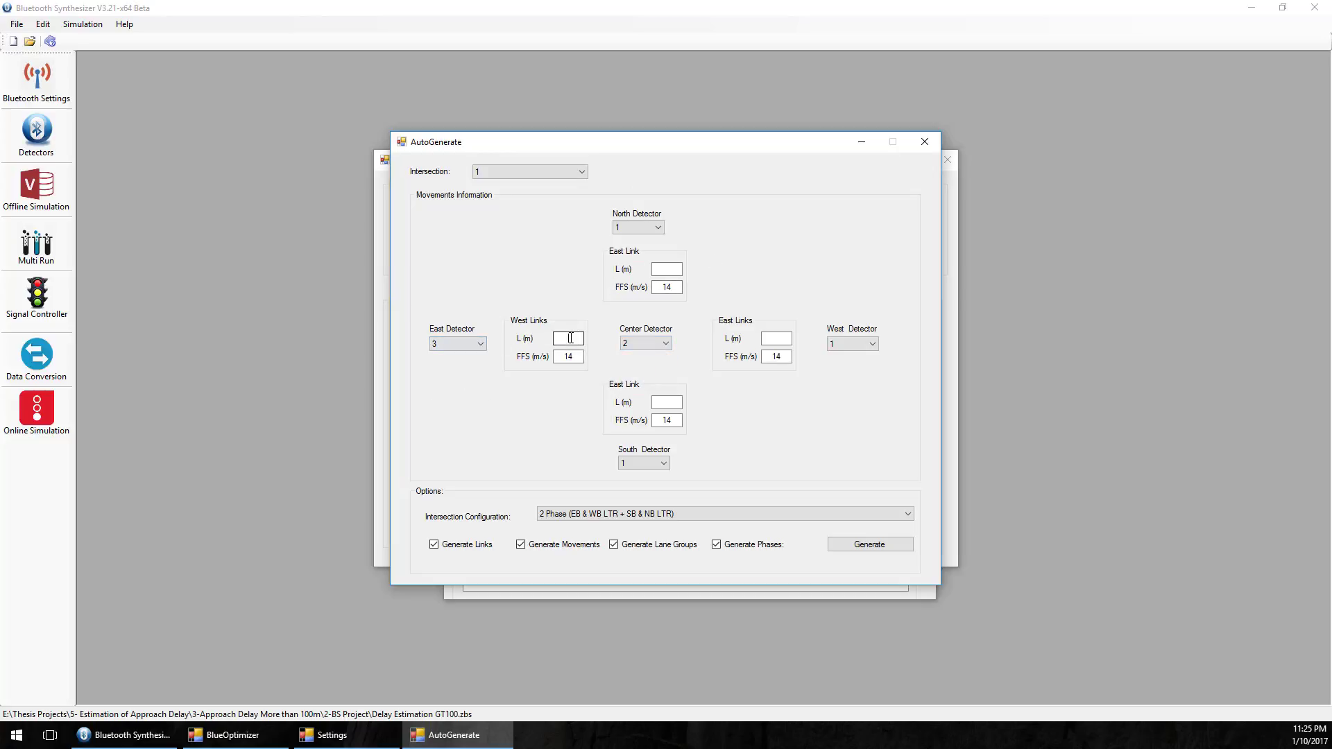
{"action": "left_click", "coordinate": [908, 514]}
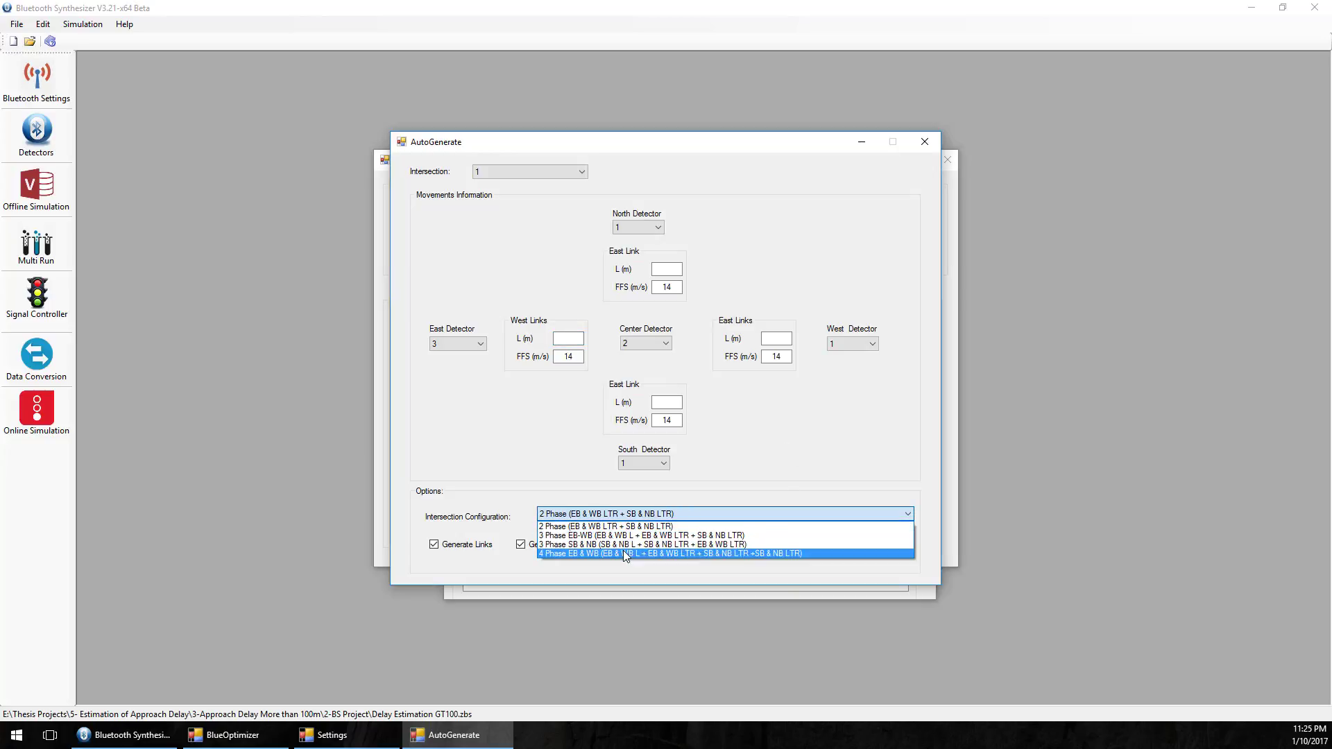
{"action": "left_click", "coordinate": [625, 553]}
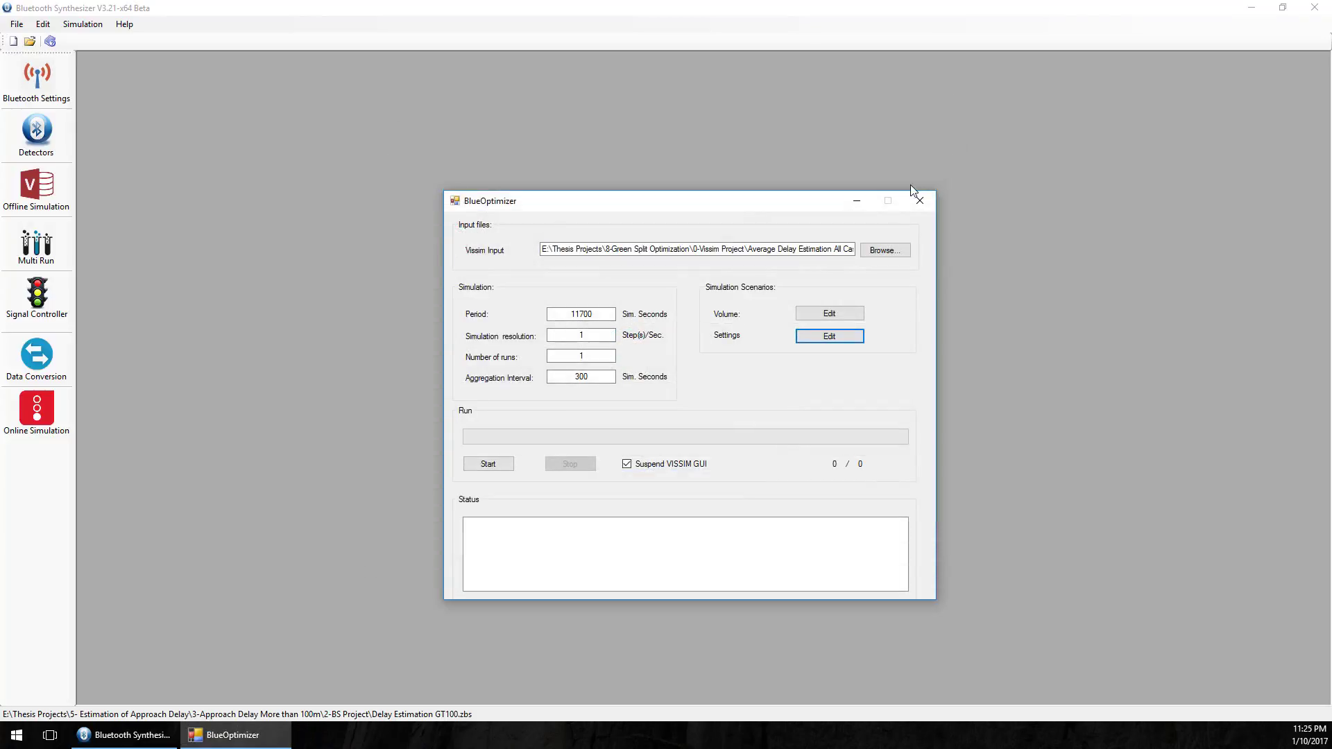
{"action": "mouse_move", "coordinate": [1143, 462]}
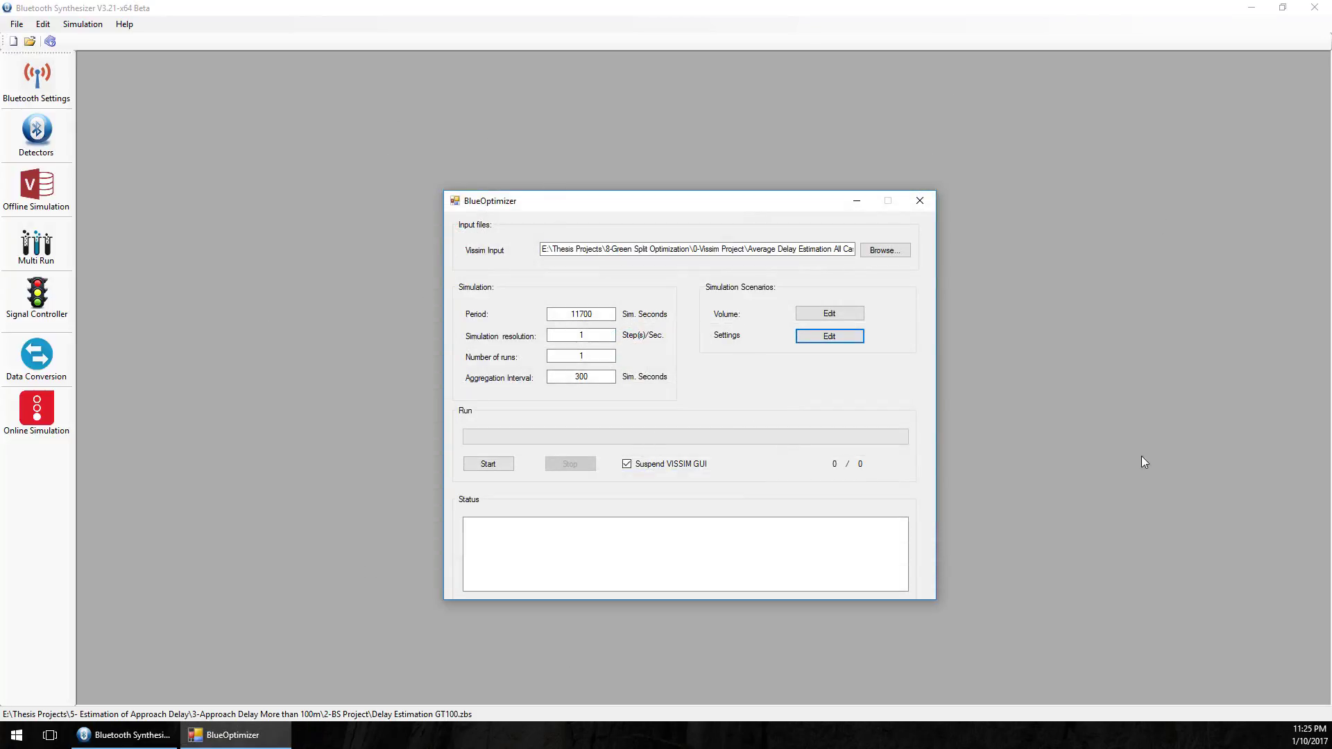
{"action": "mouse_move", "coordinate": [829, 381]}
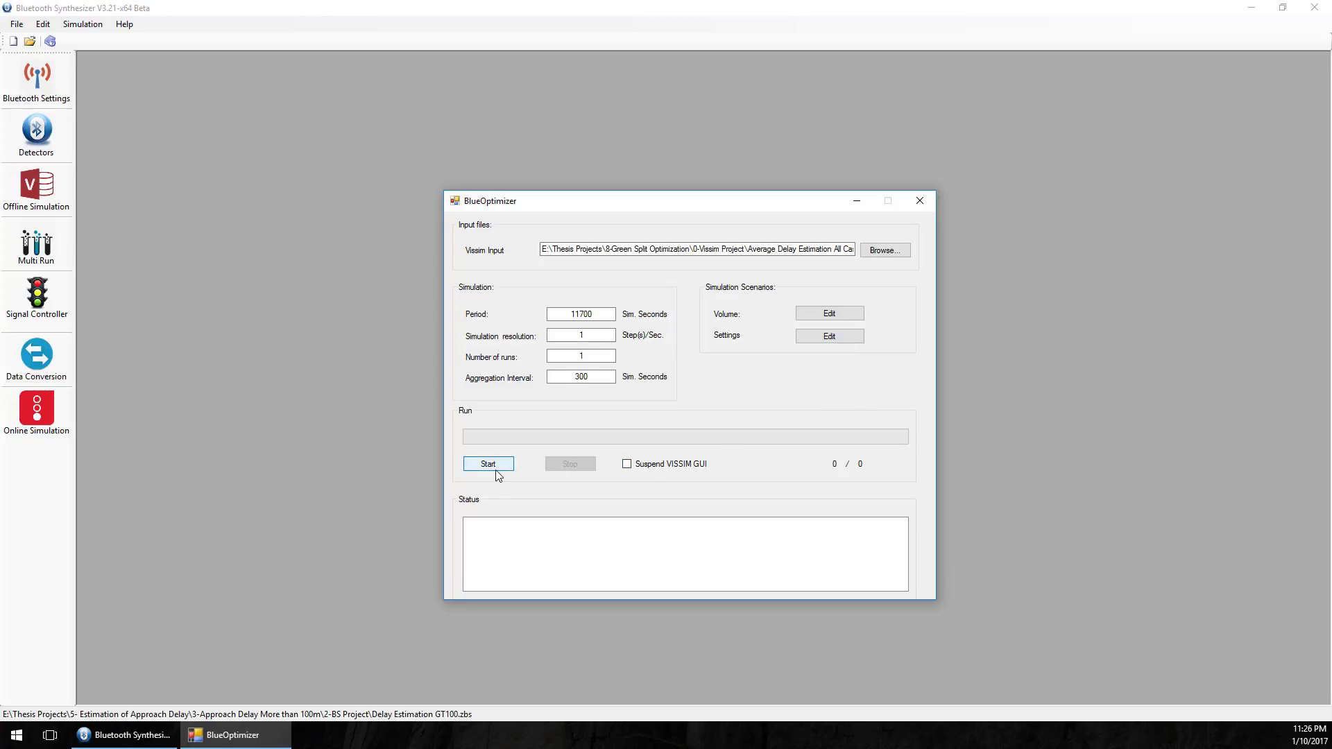
Start the BlueOptimizer multi-run with the Vissim GUI unsuspended, launching PTV Vissim.
{"action": "left_click", "coordinate": [488, 463]}
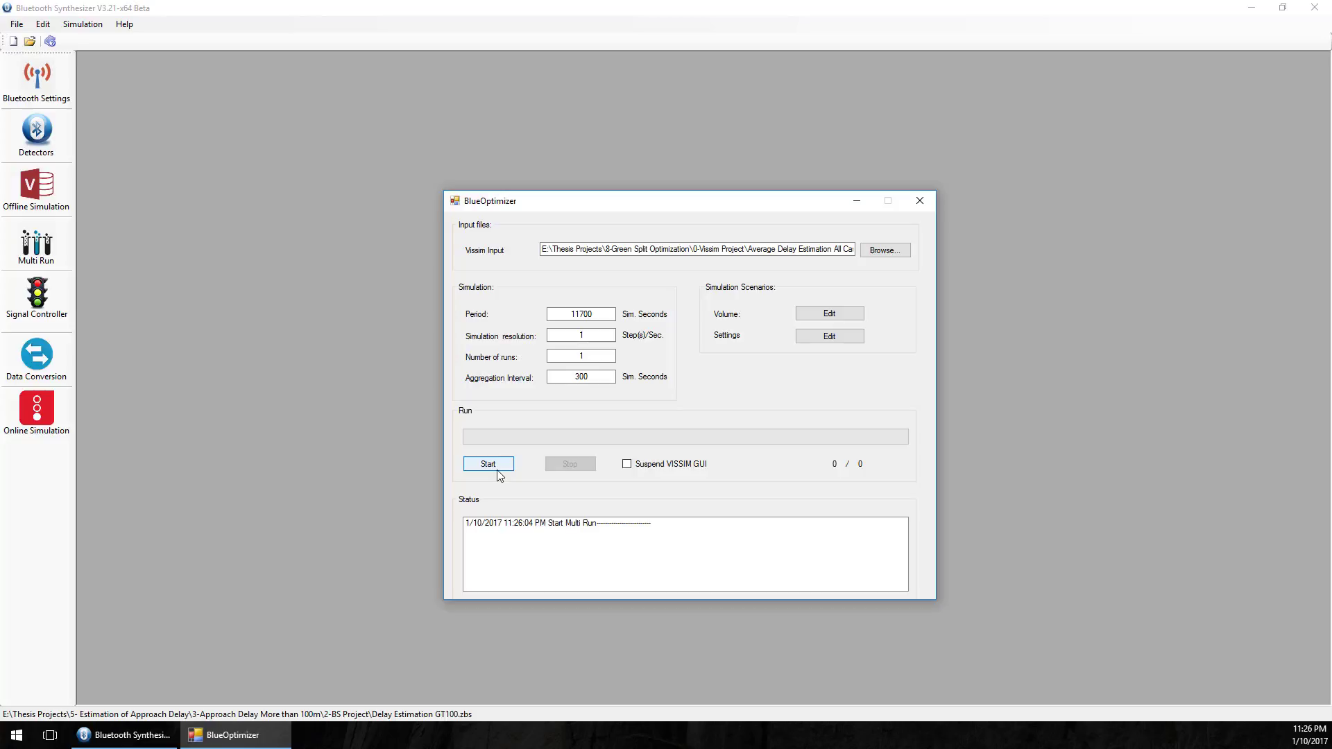
{"action": "mouse_move", "coordinate": [512, 436]}
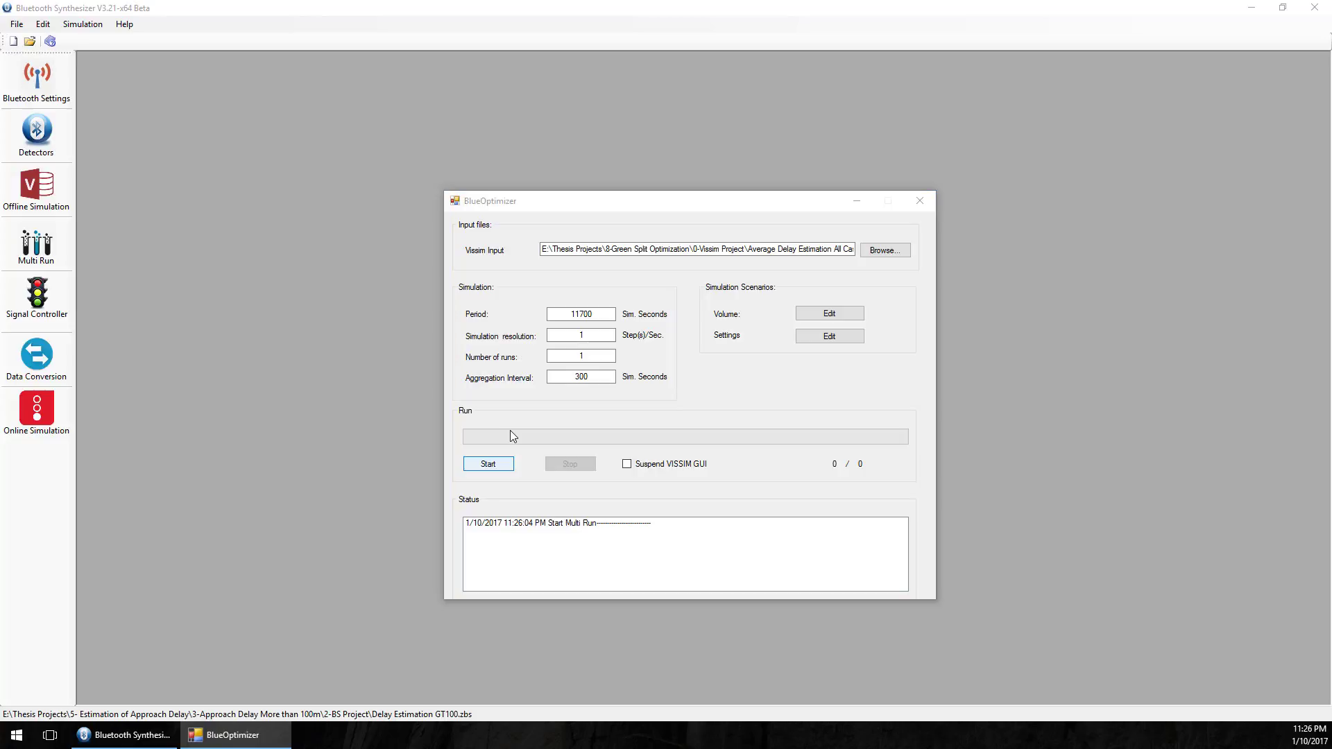
{"action": "left_click", "coordinate": [487, 464]}
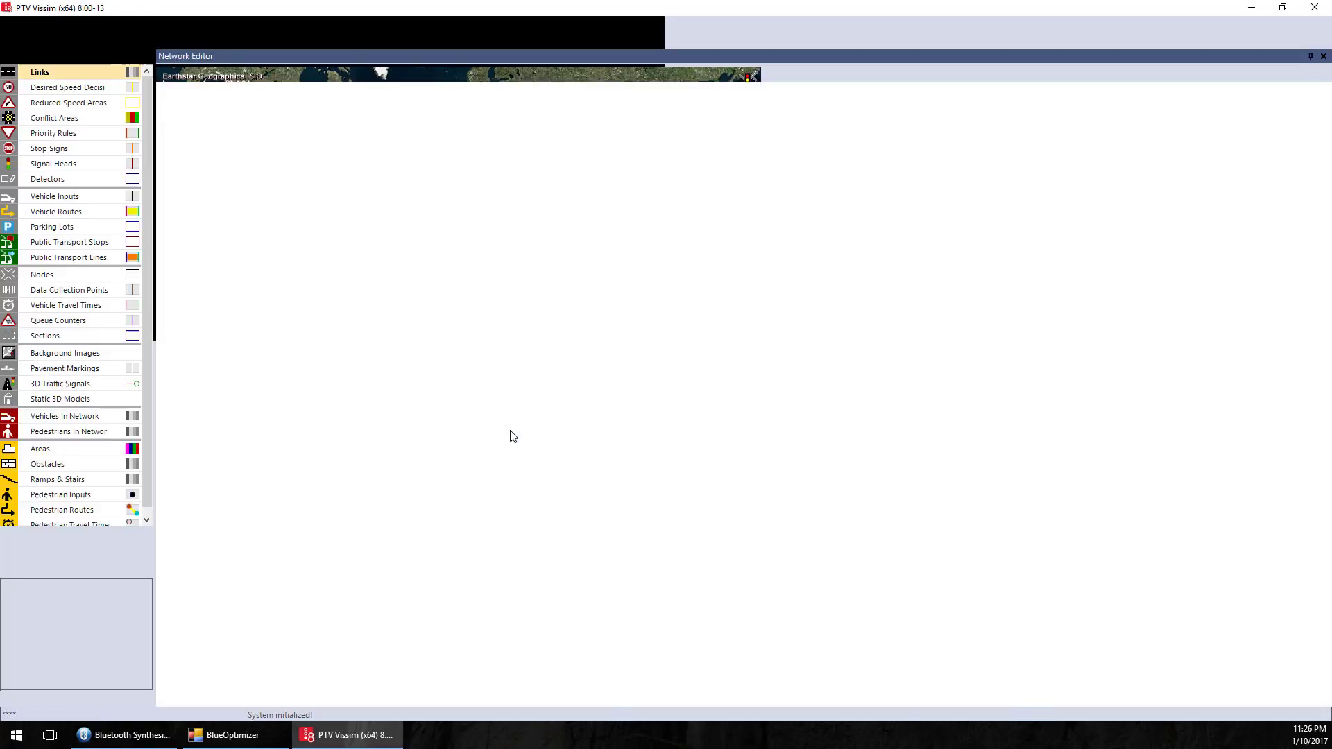